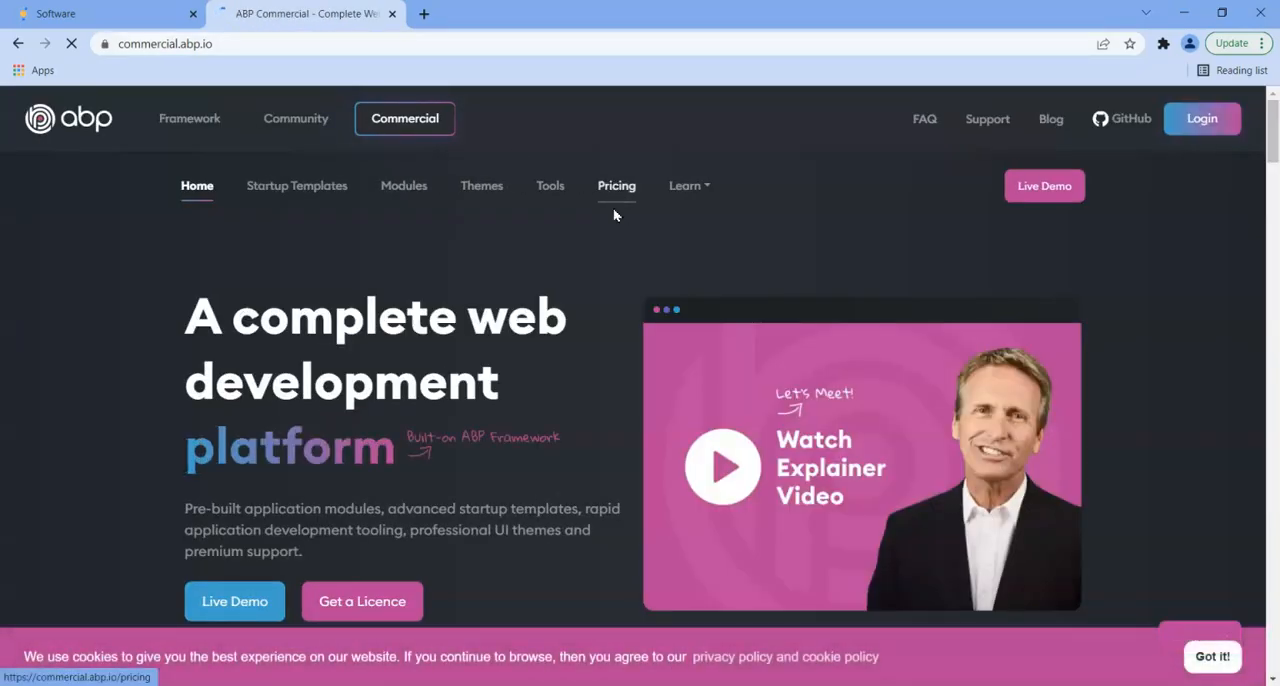
Review the Team, Business and Enterprise pricing plans, then return to the app's login page.
click(616, 185)
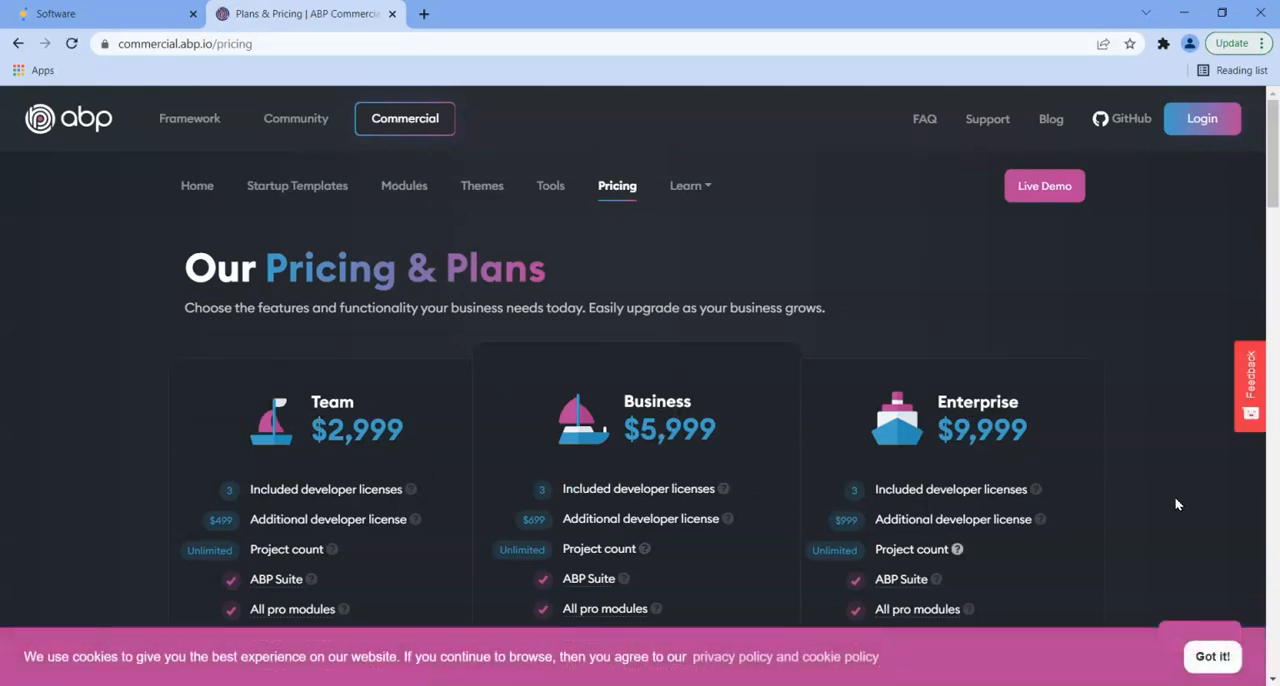
scroll(down, 3)
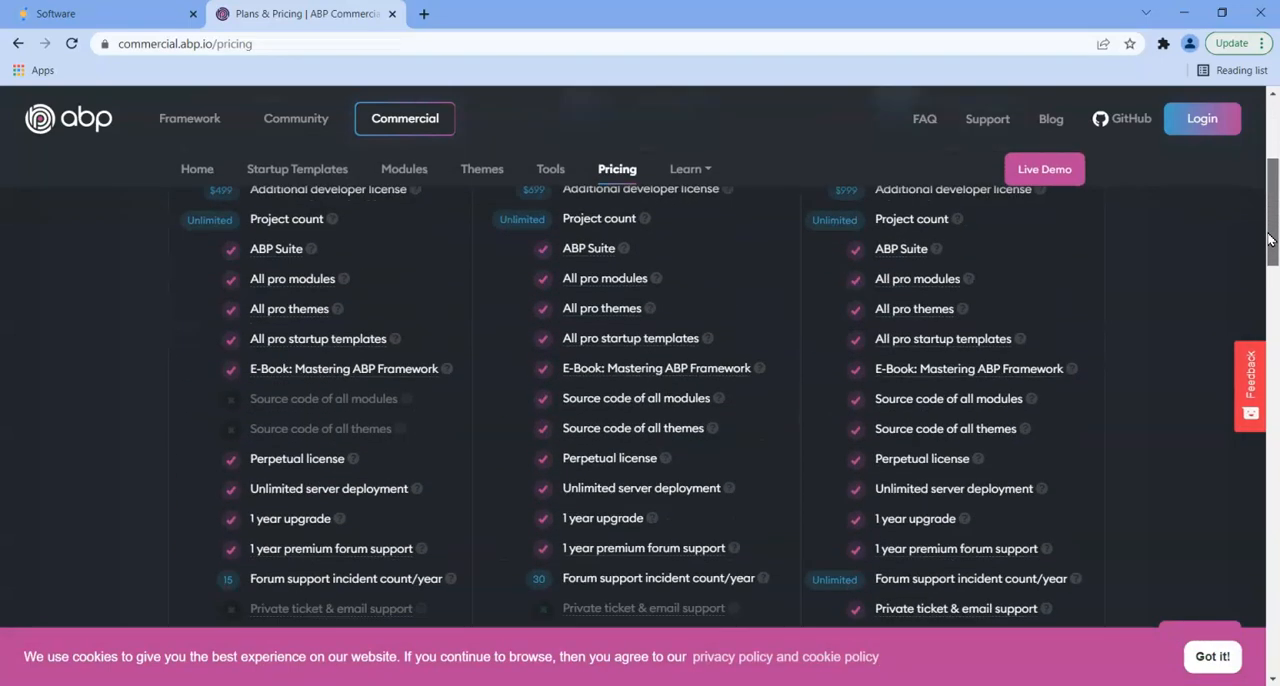
scroll(up, 3)
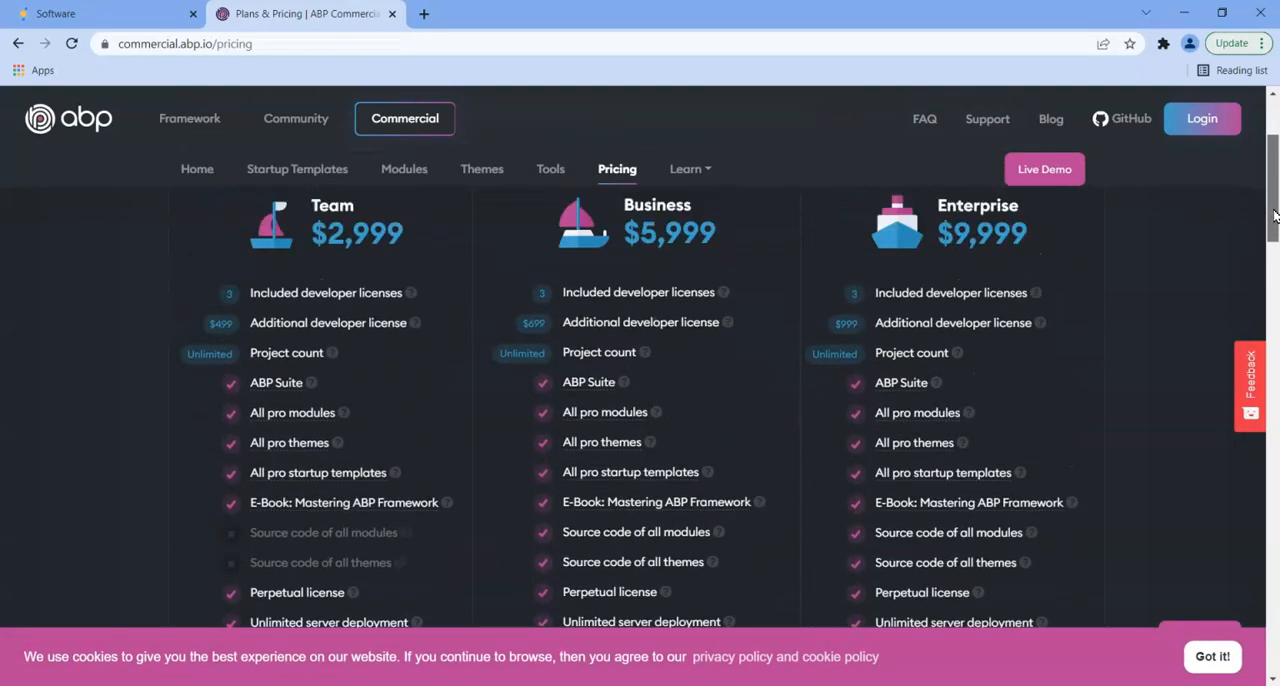
scroll(down, 3)
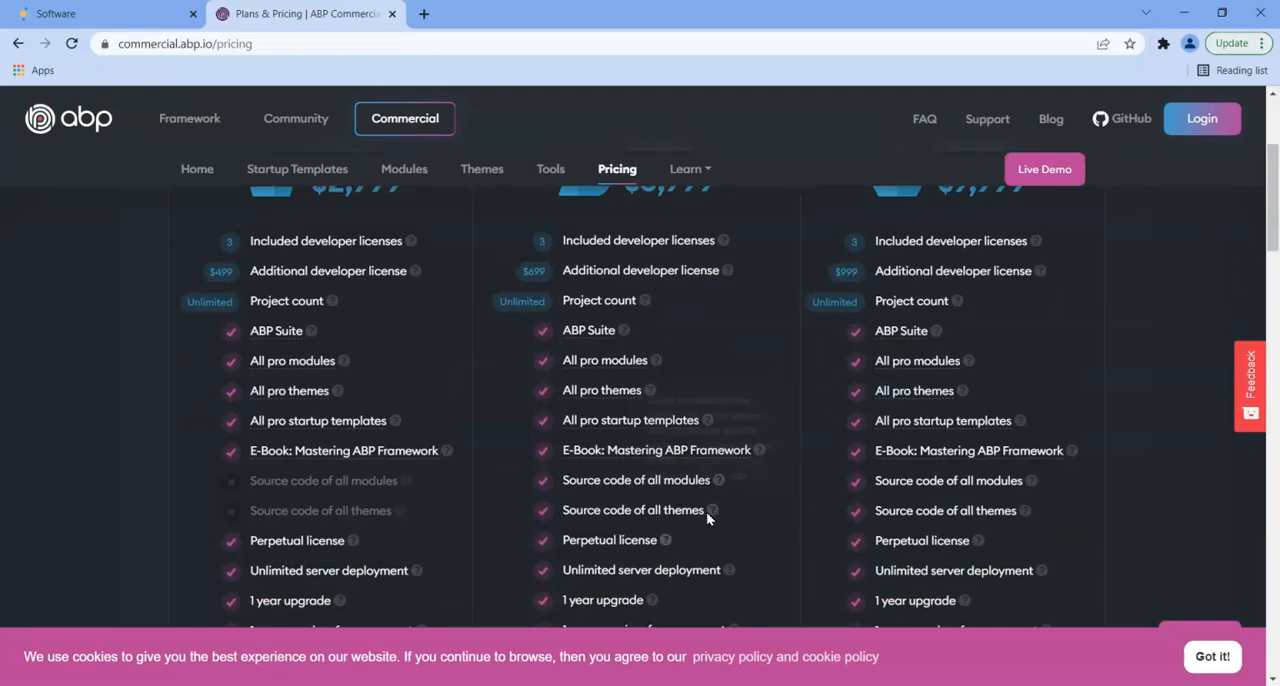
mouse_move(1263, 226)
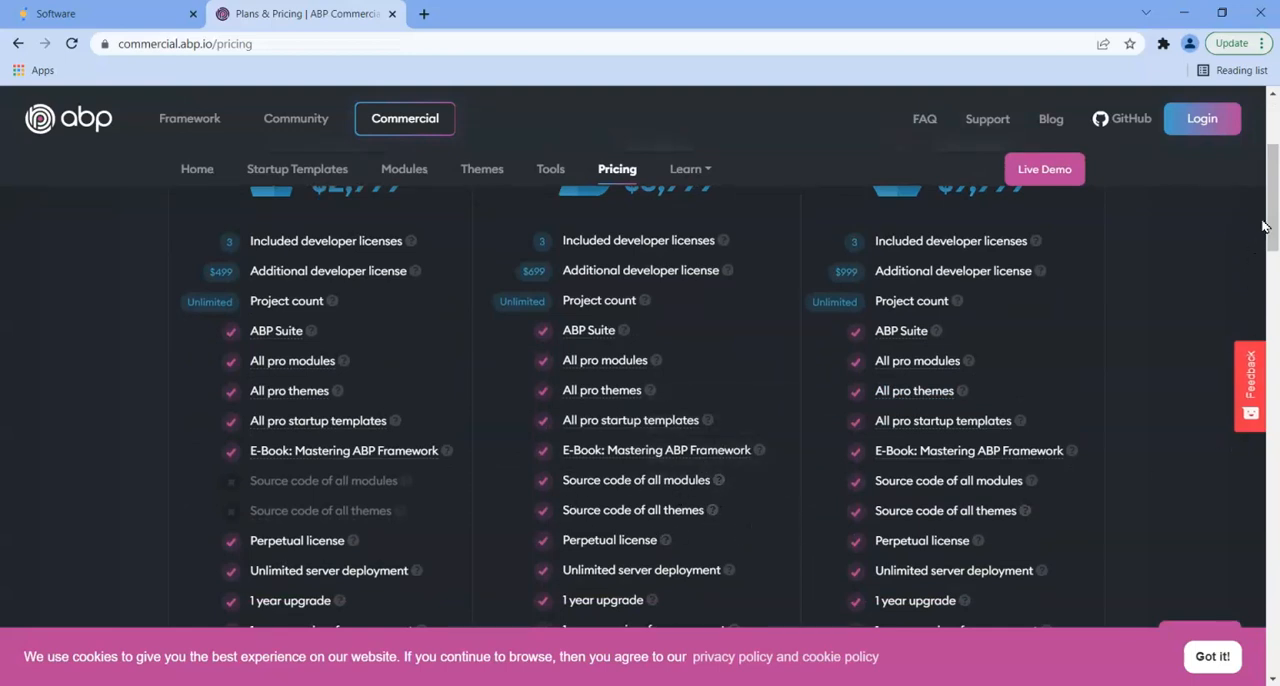
scroll(down, 3)
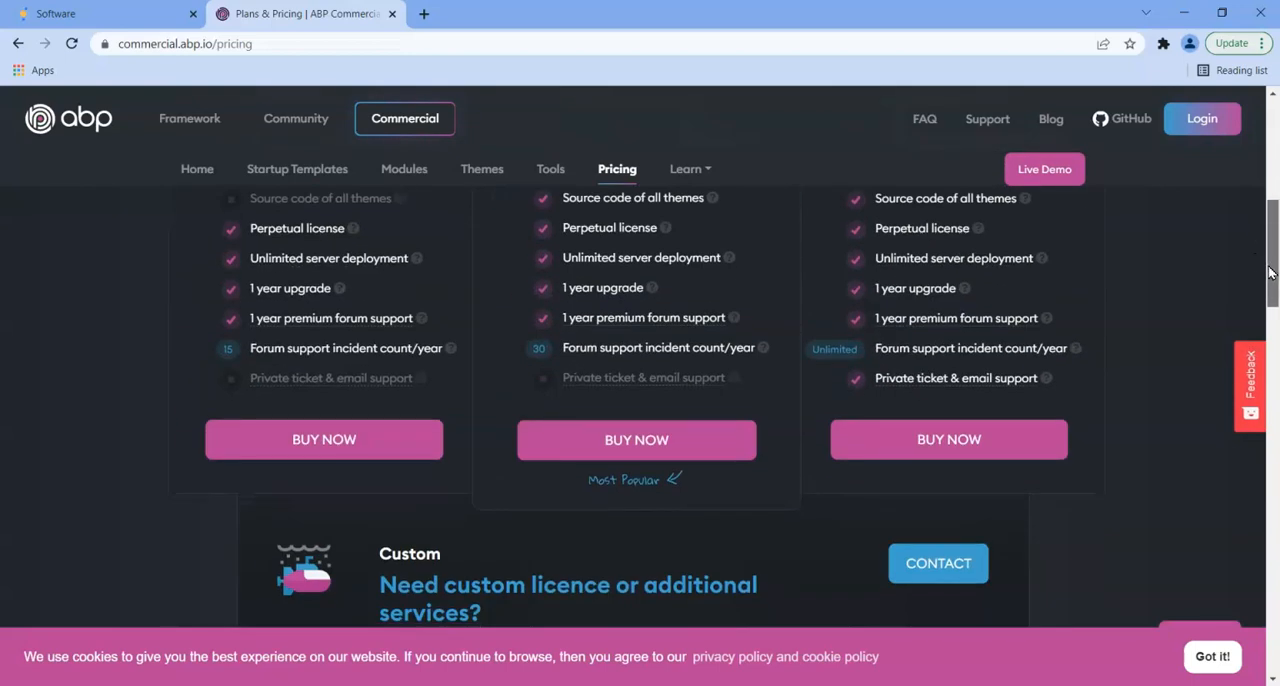
scroll(down, 3)
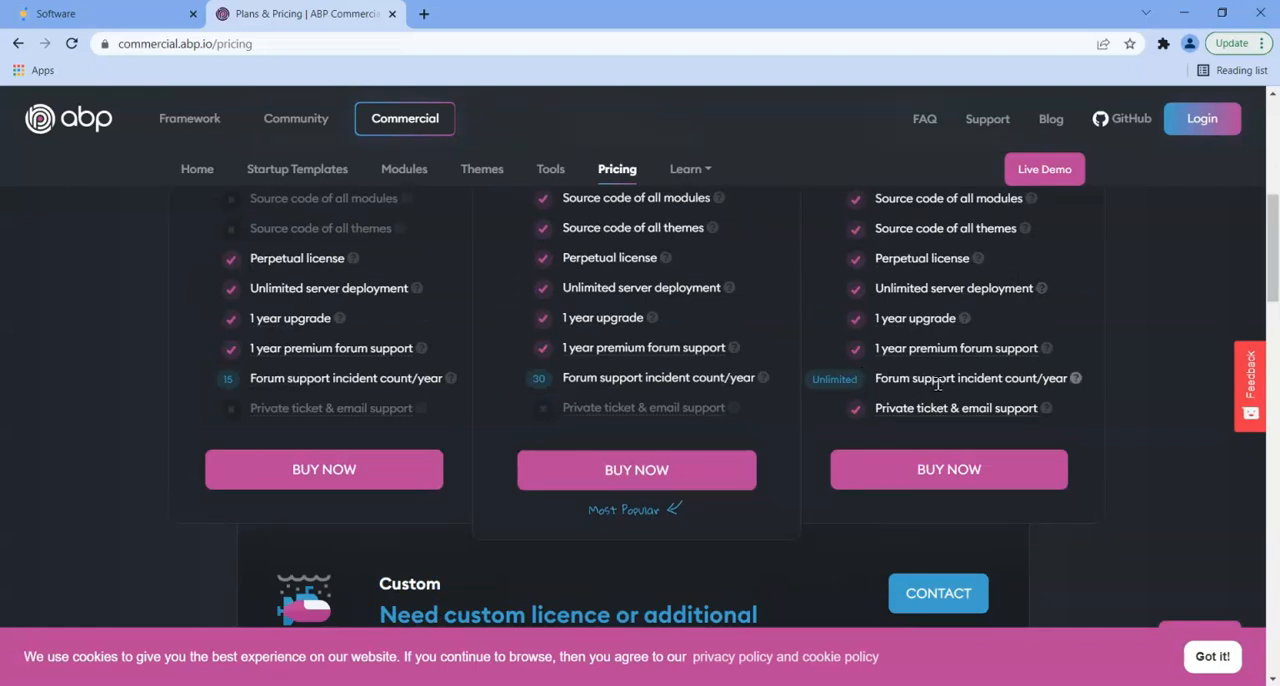
mouse_move(898, 367)
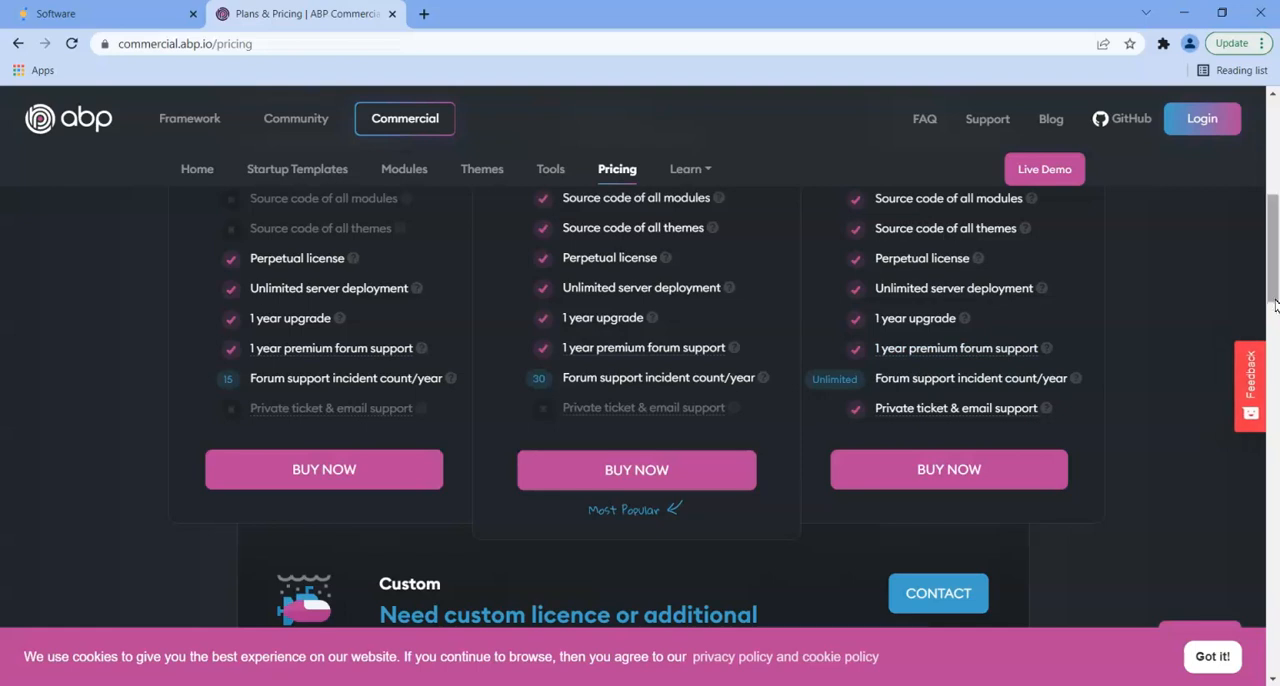
scroll(up, 3)
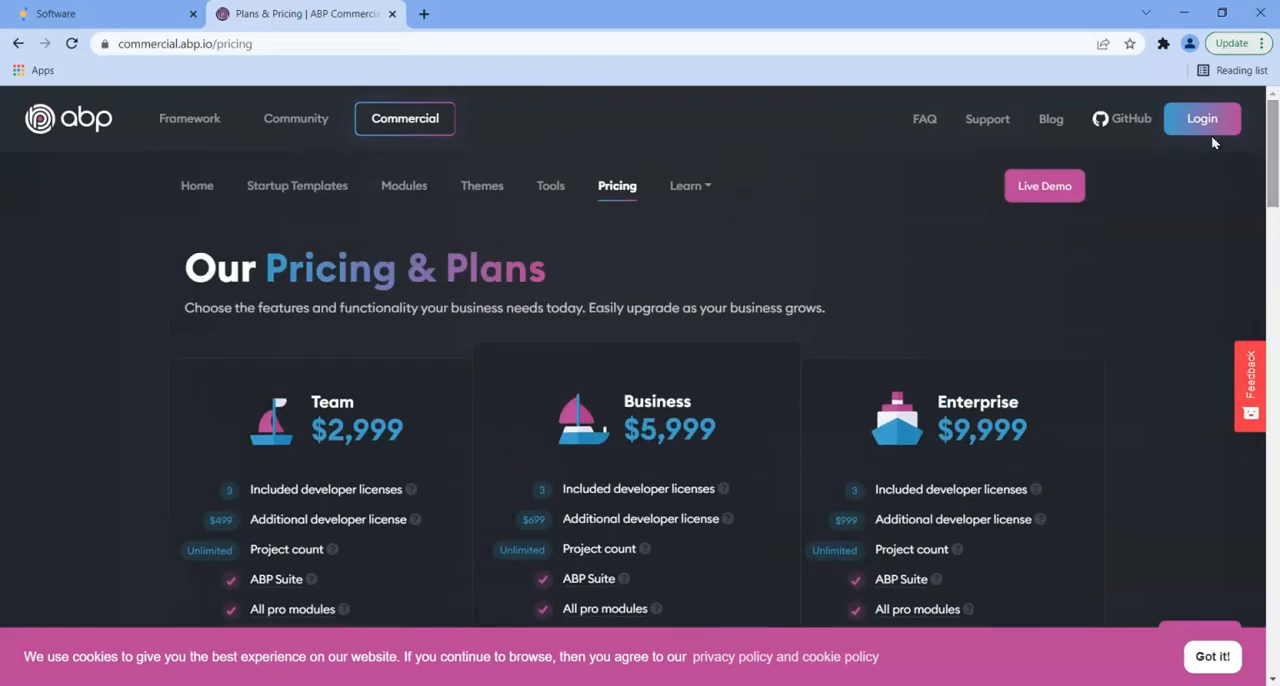
click(1201, 118)
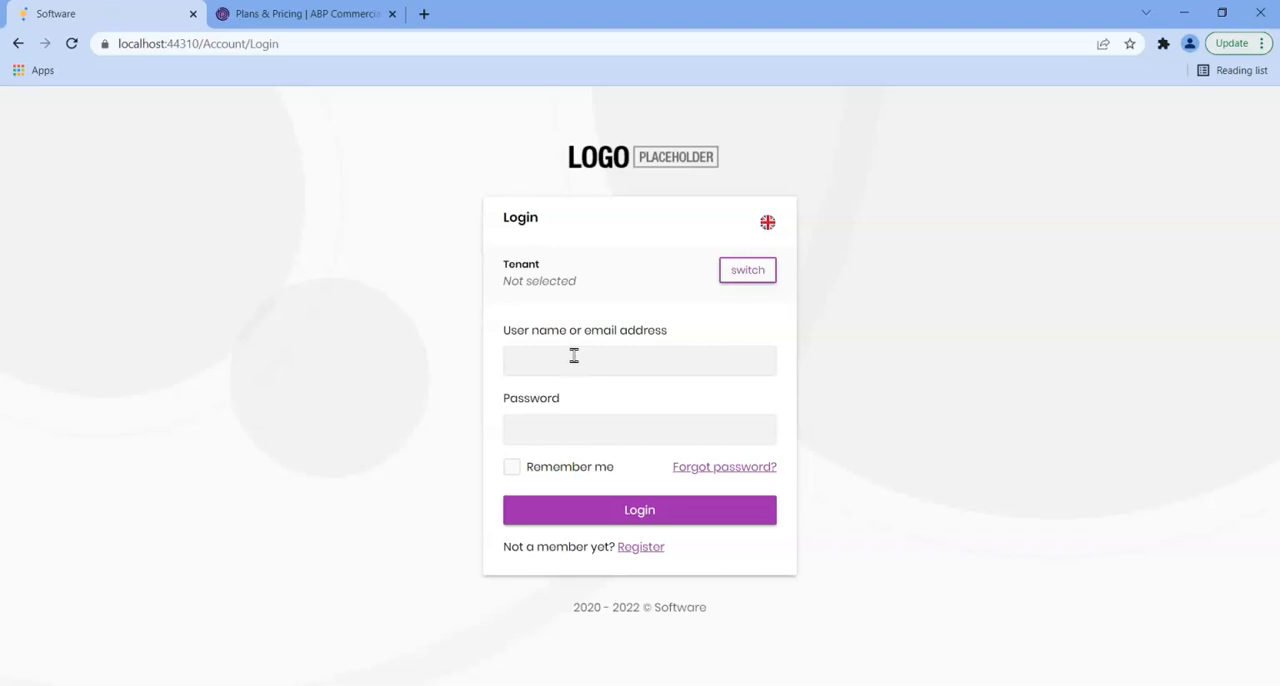
Log in with user name admin and the admin password.
text(admin)
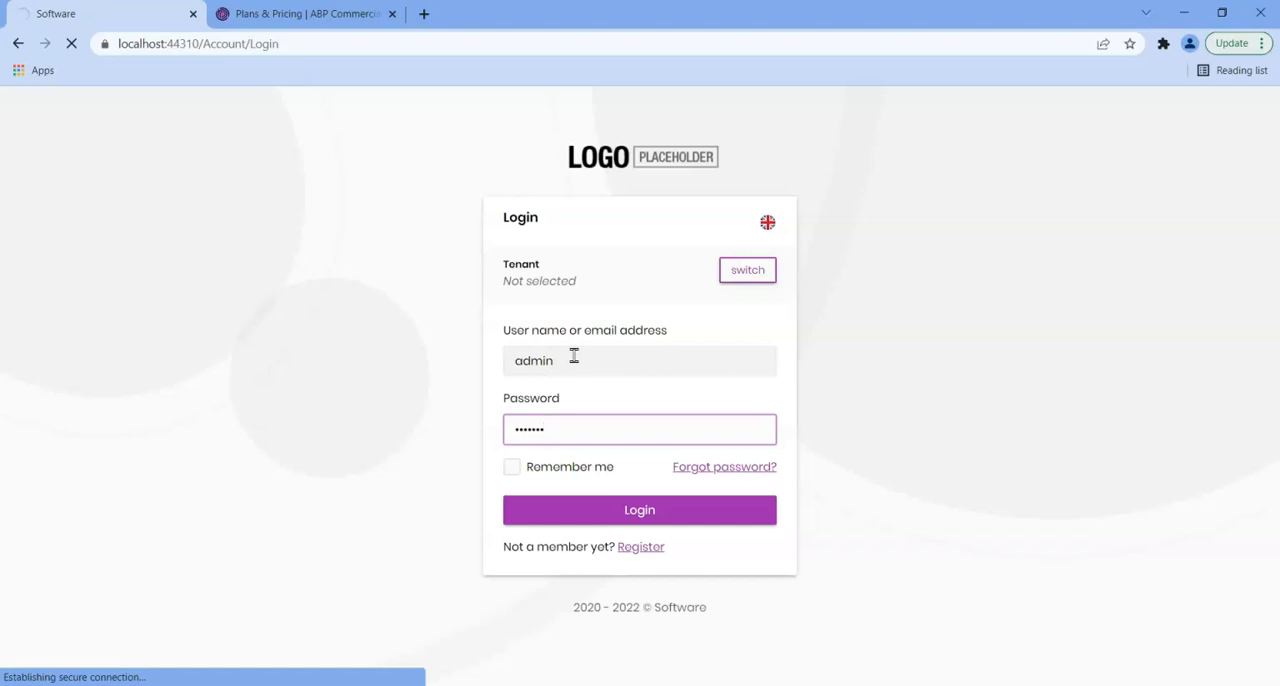
text(•)
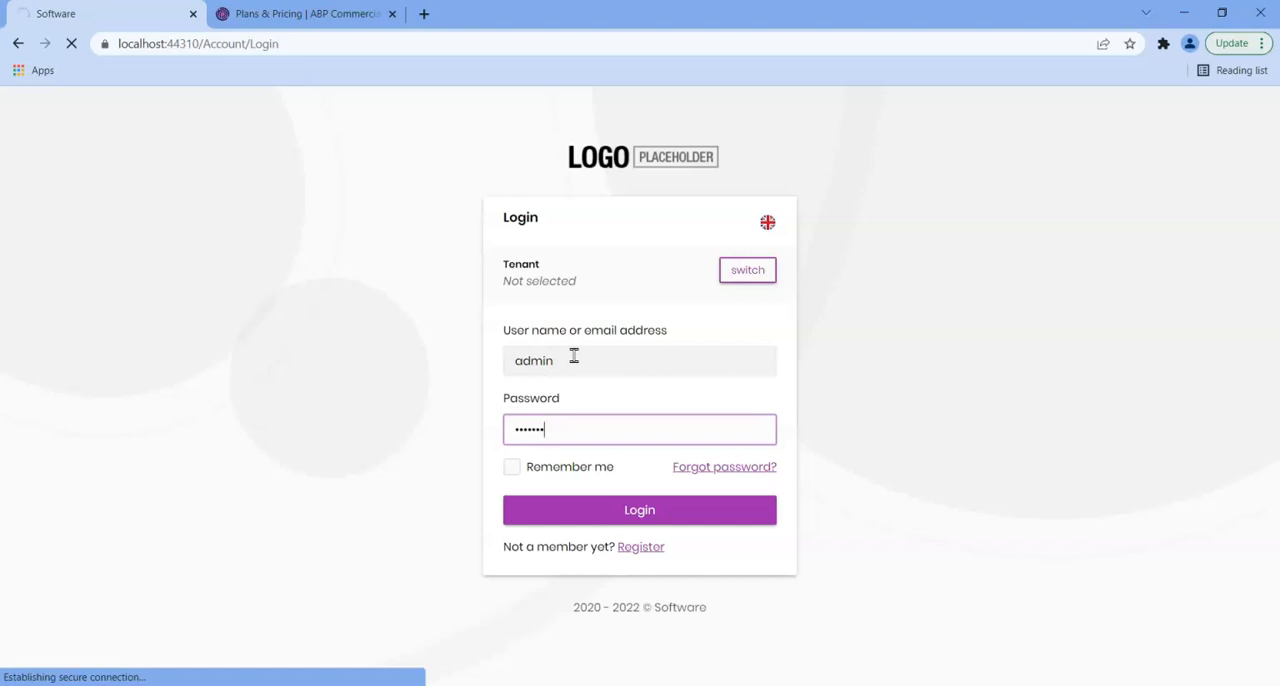
click(639, 509)
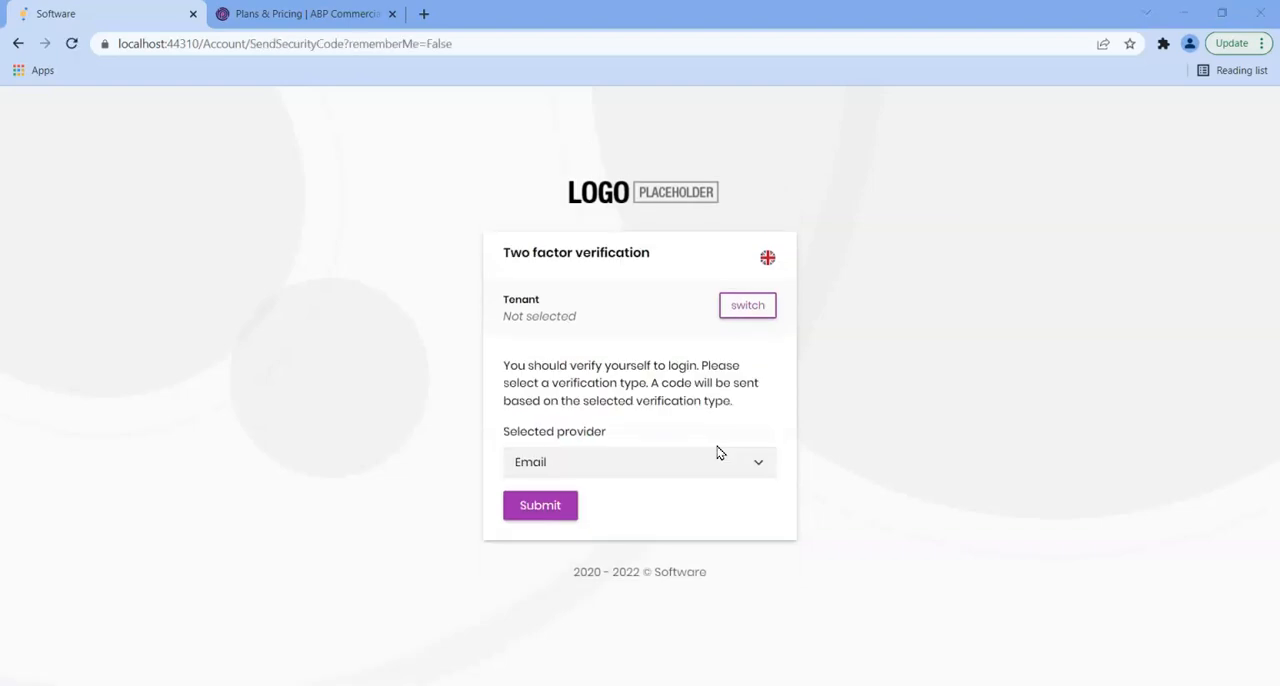
mouse_move(537, 305)
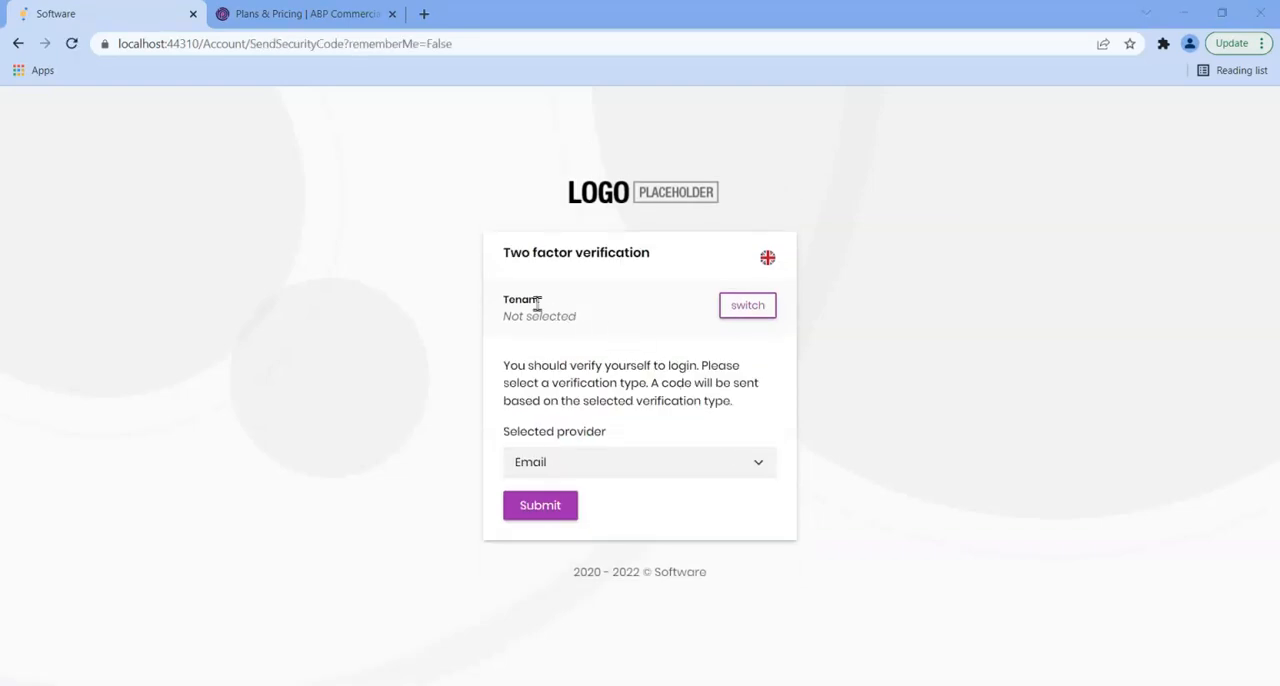
mouse_move(760, 470)
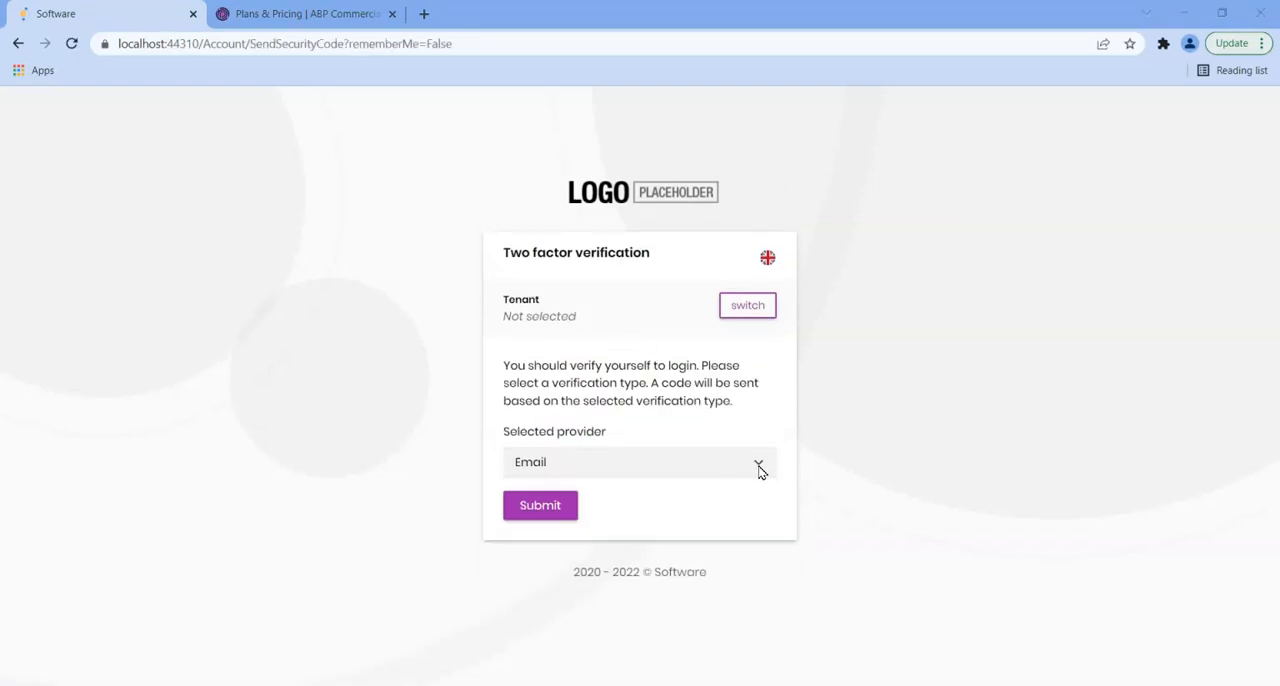
Choose Email as the verification provider and submit it to send the code.
click(640, 461)
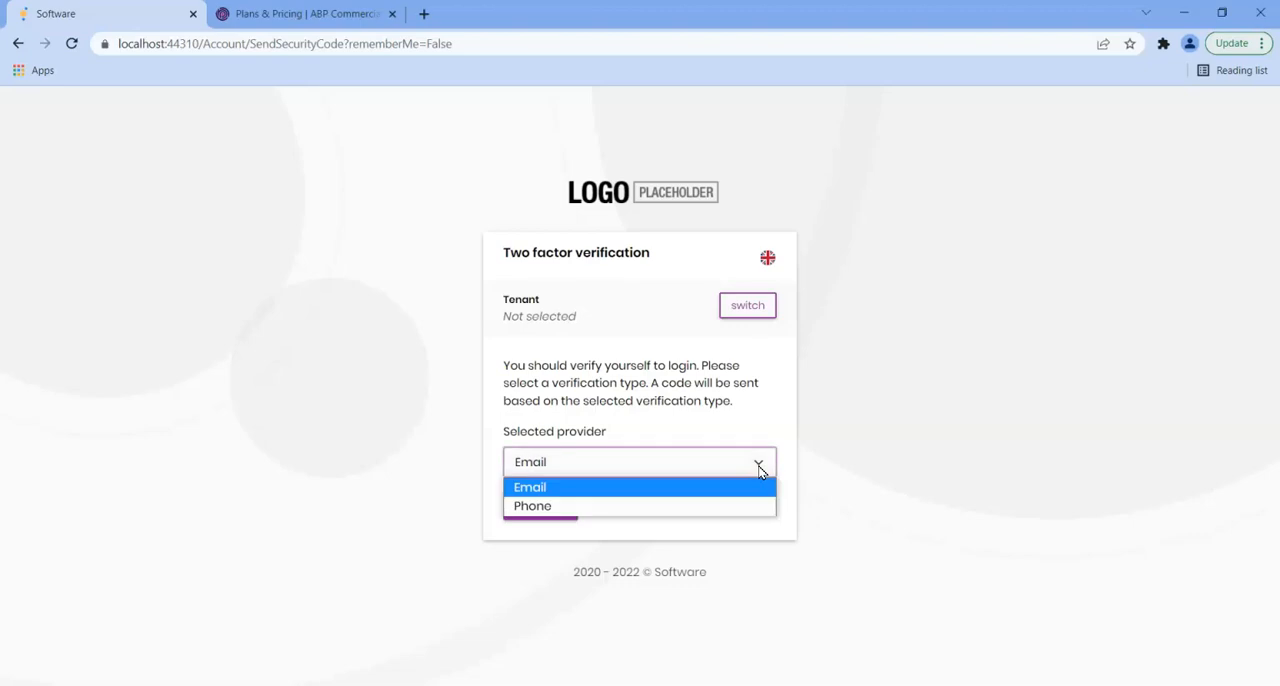
mouse_move(545, 490)
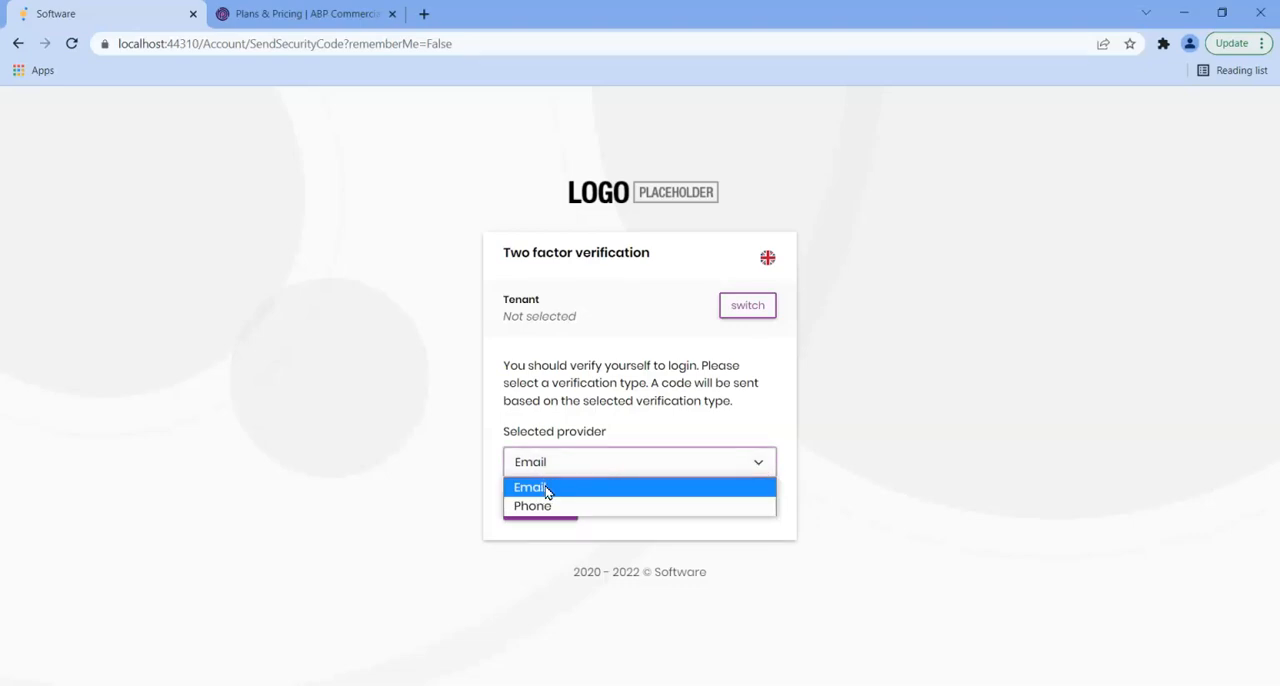
mouse_move(532, 505)
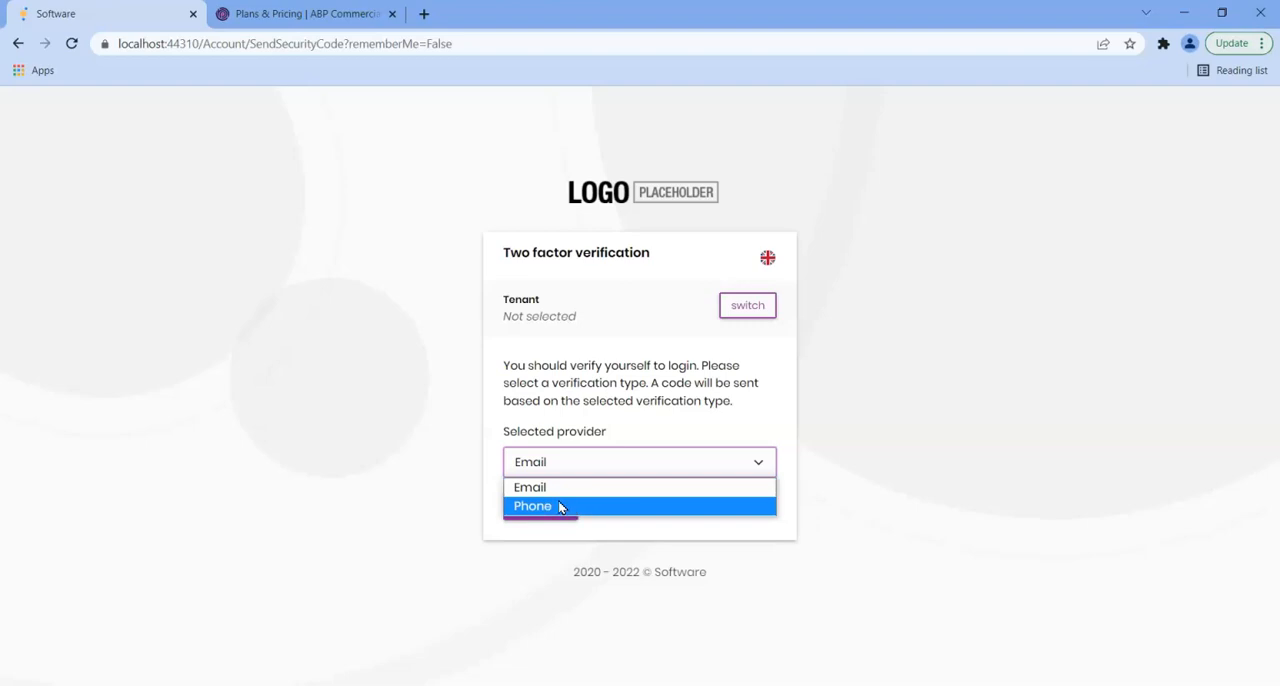
click(530, 487)
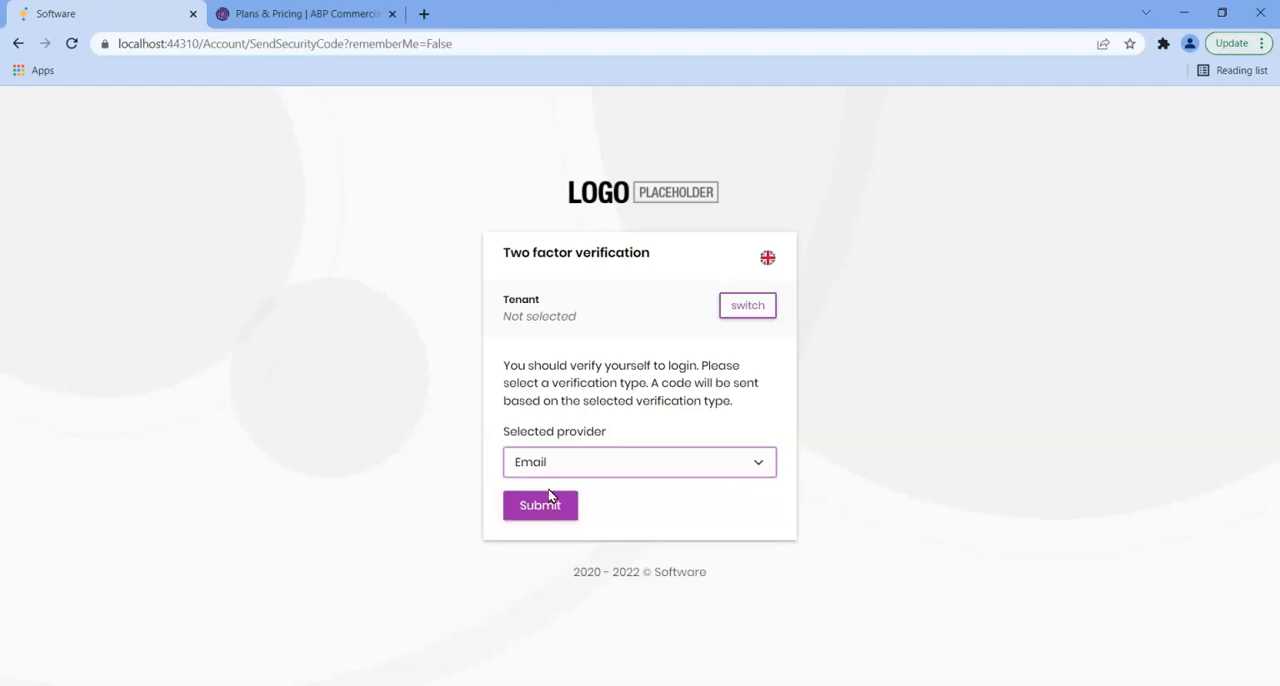
click(540, 505)
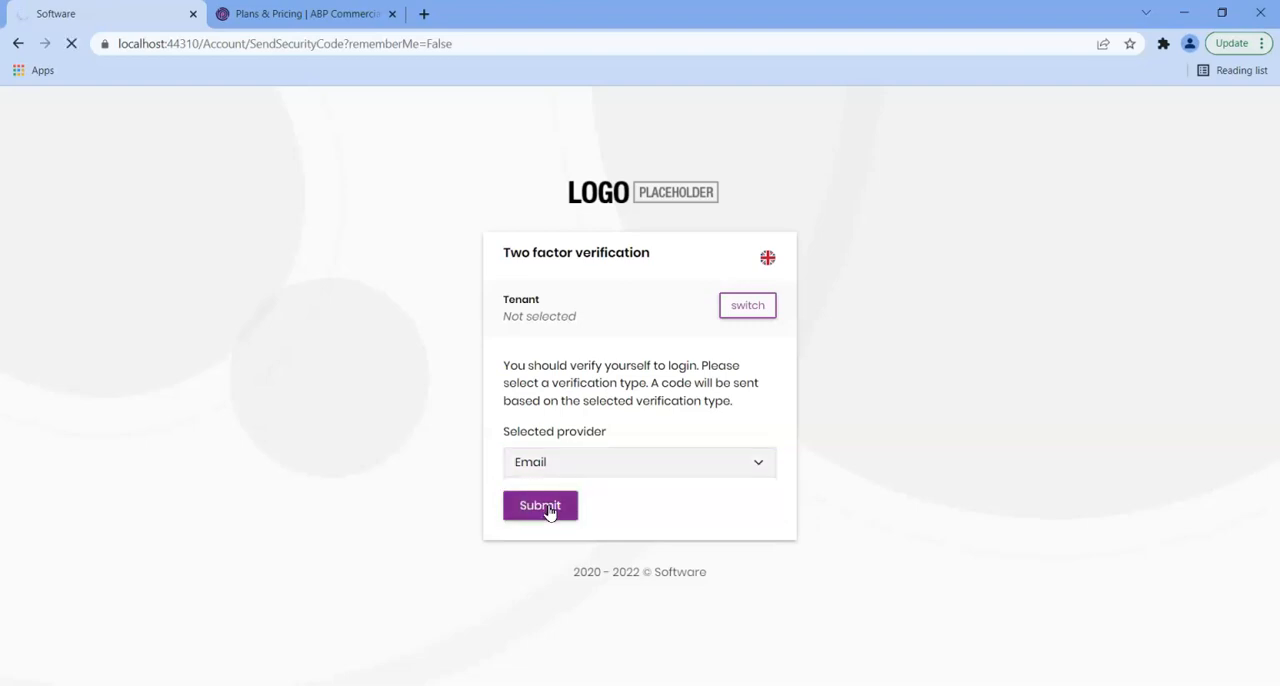
click(540, 505)
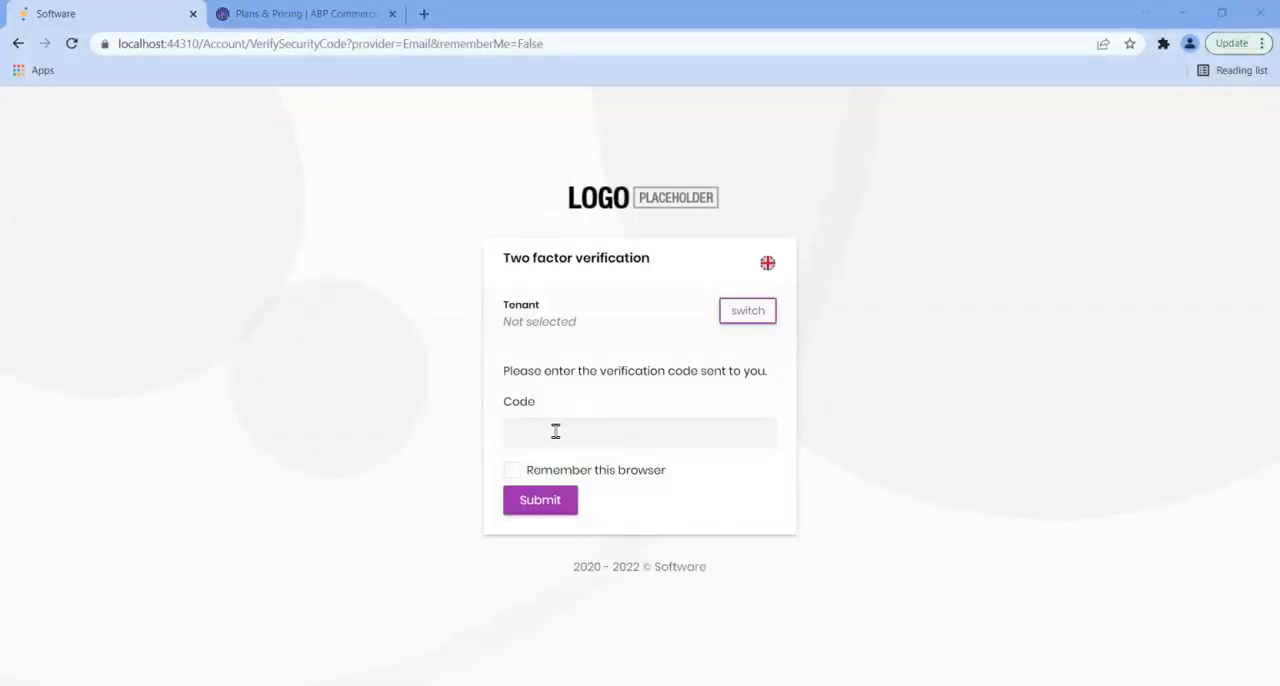
Submit the emailed verification code, returning to the login page.
click(540, 500)
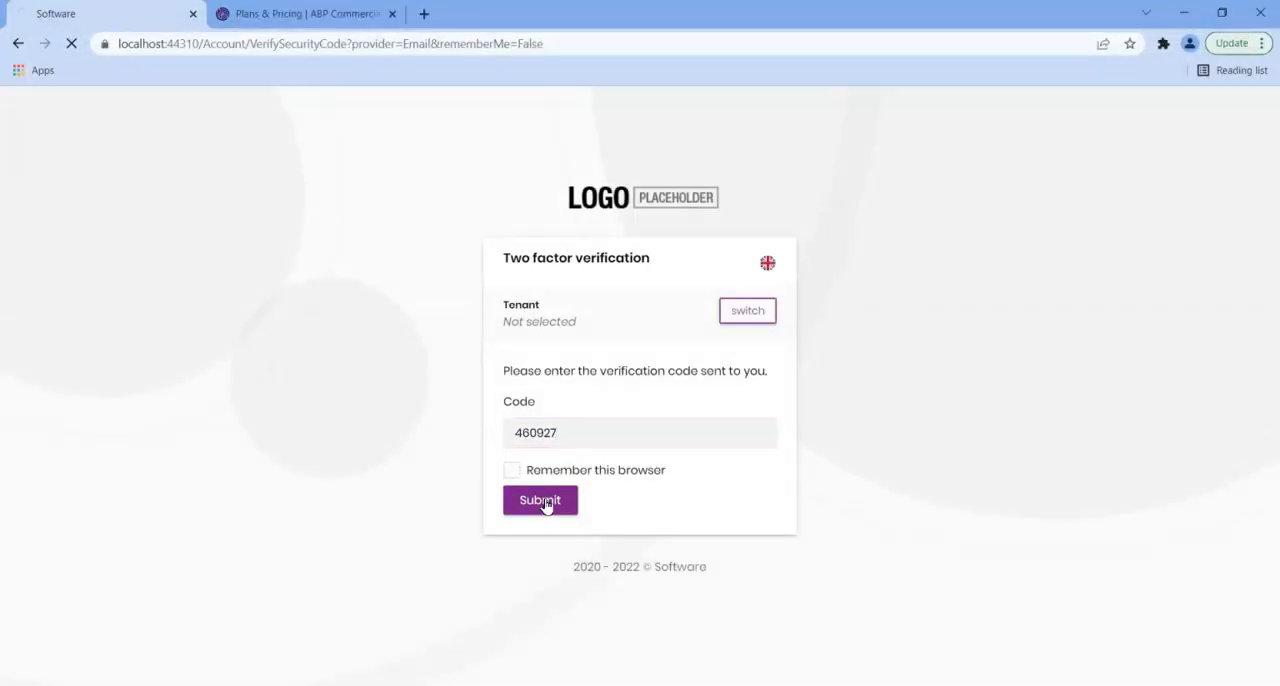
click(540, 500)
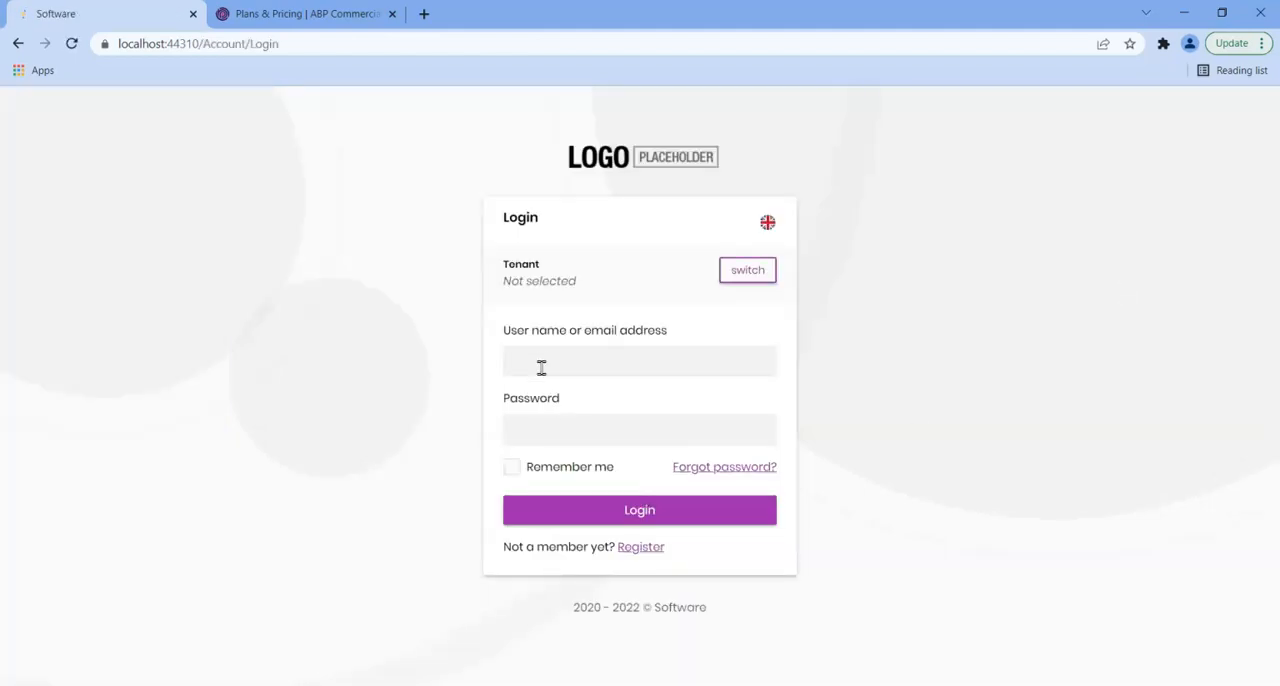
Log in again as admin and submit Phone as the verification provider.
click(639, 361)
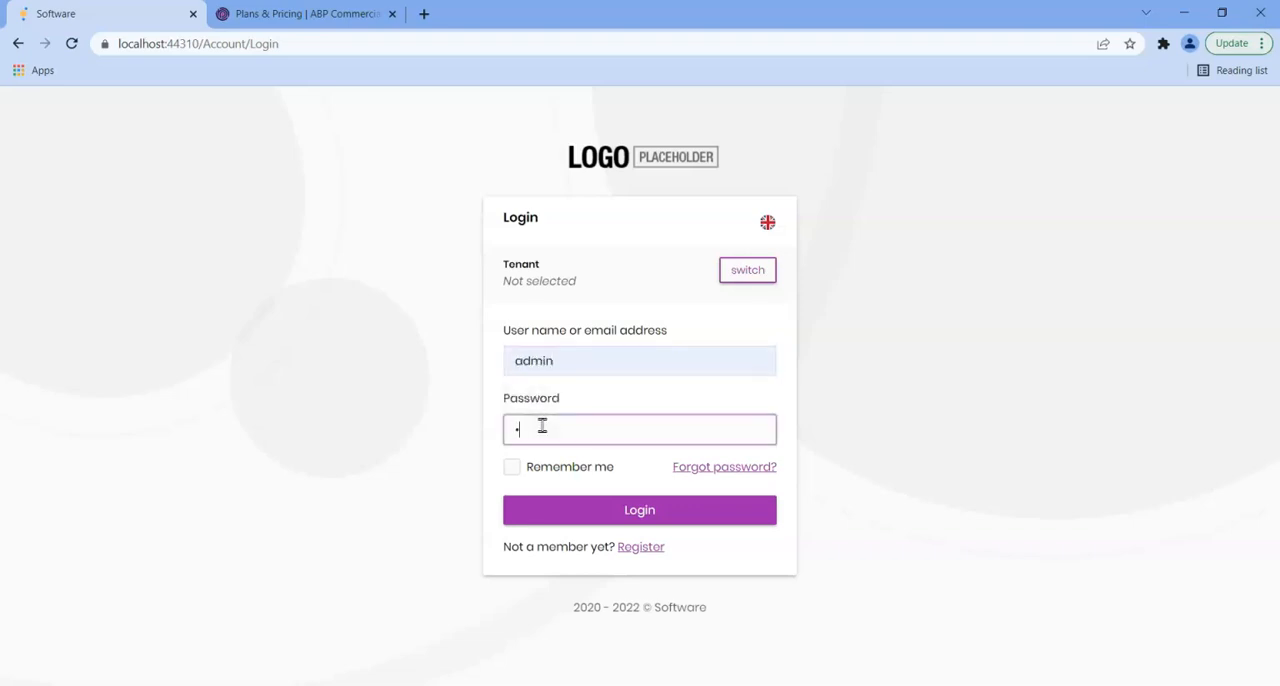
text(password)
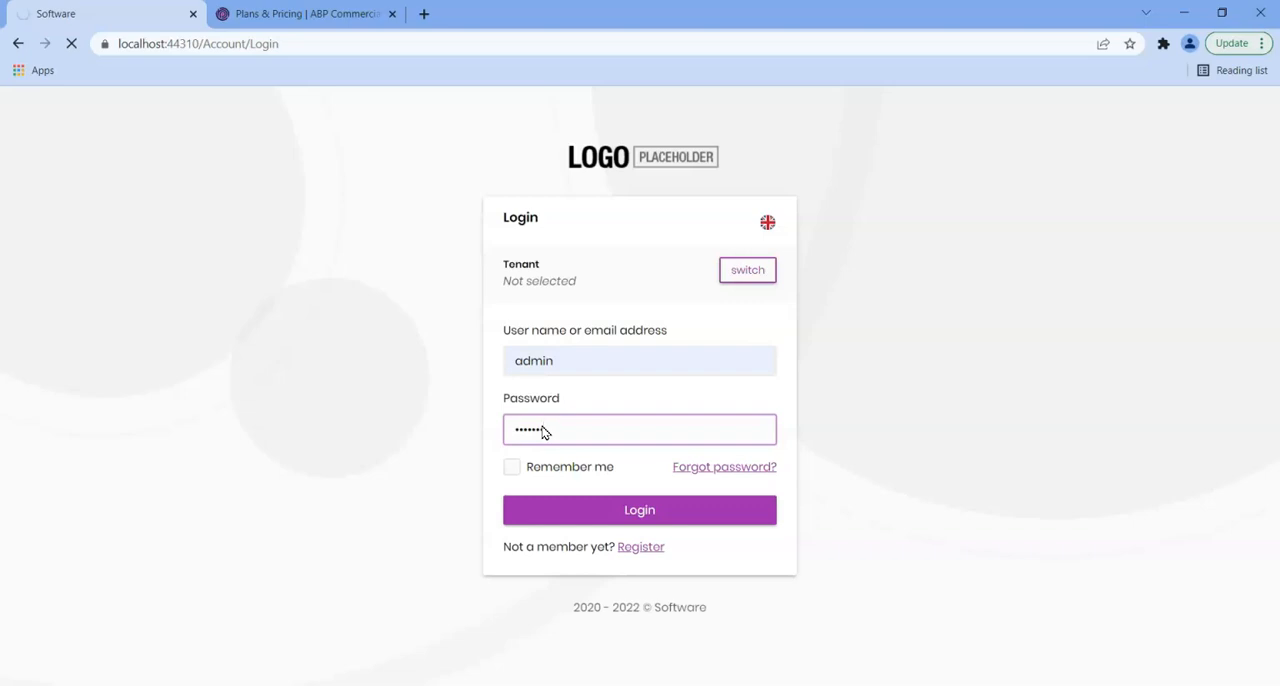
click(639, 509)
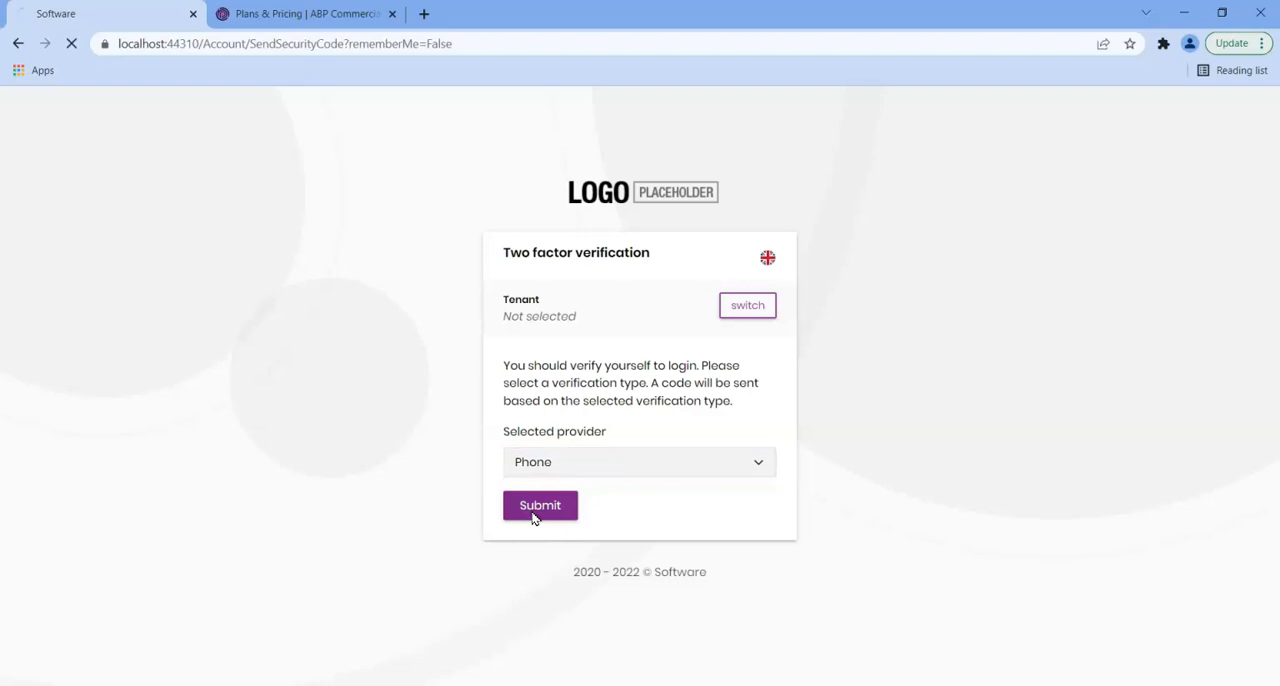
click(540, 505)
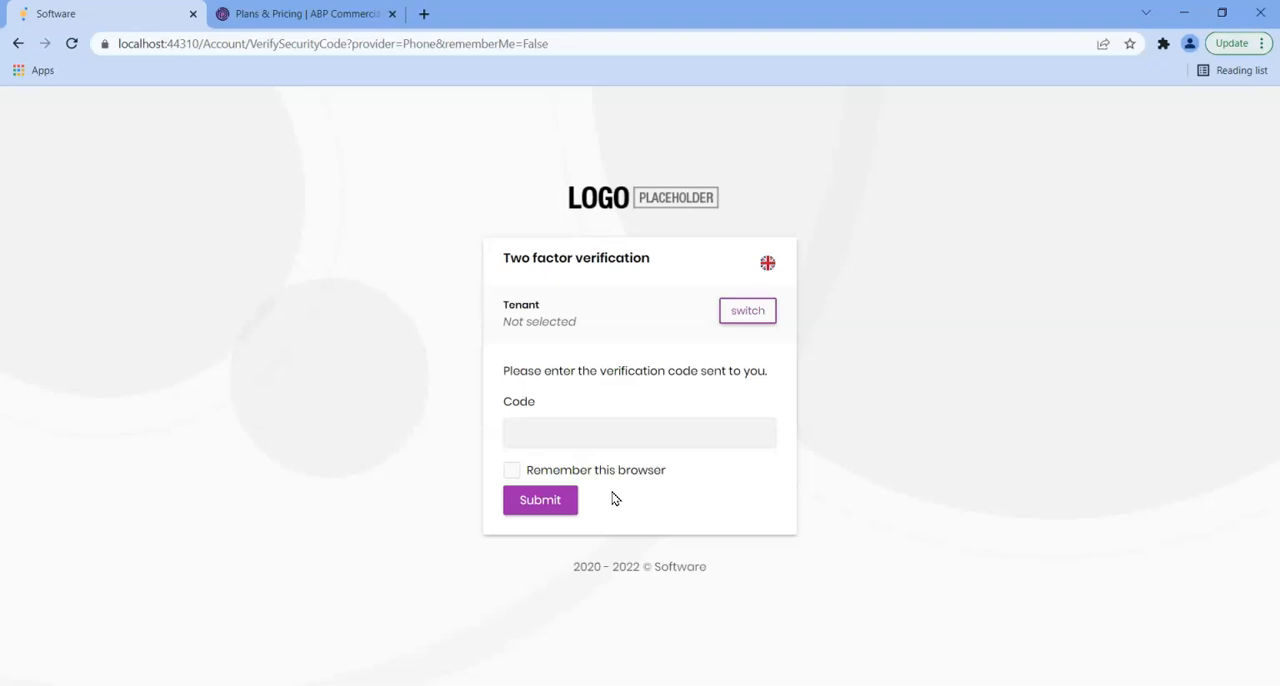
mouse_move(565, 432)
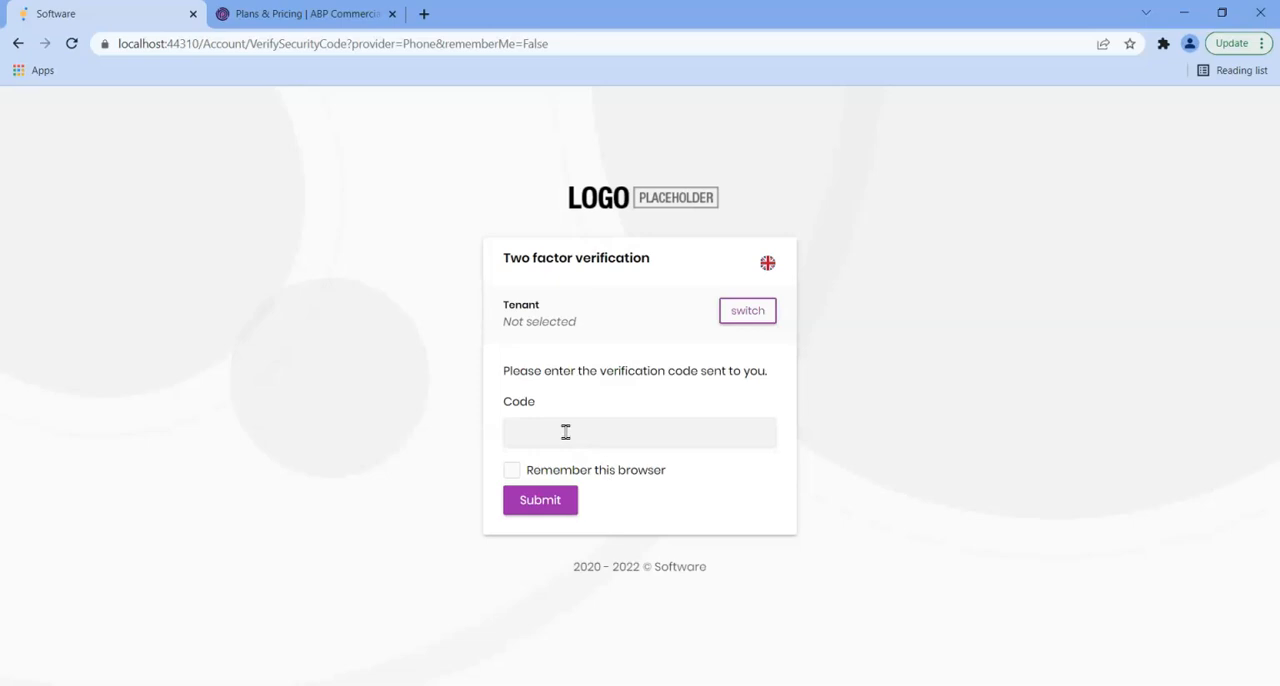
click(639, 432)
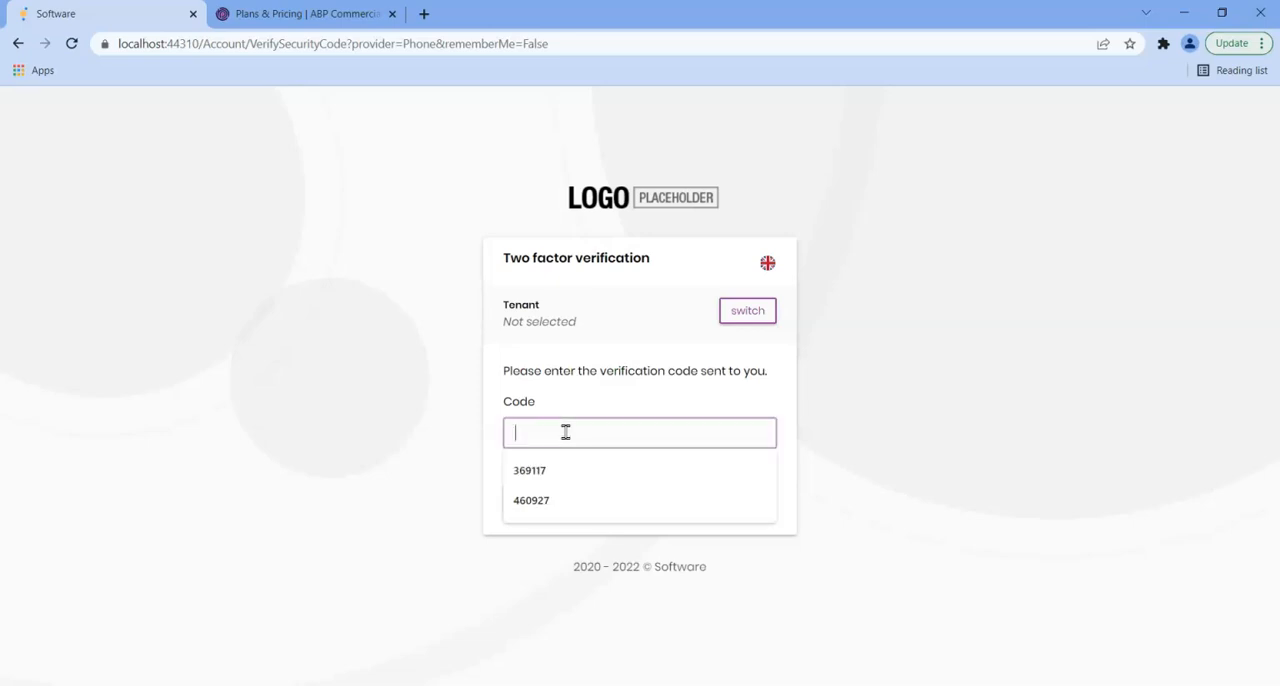
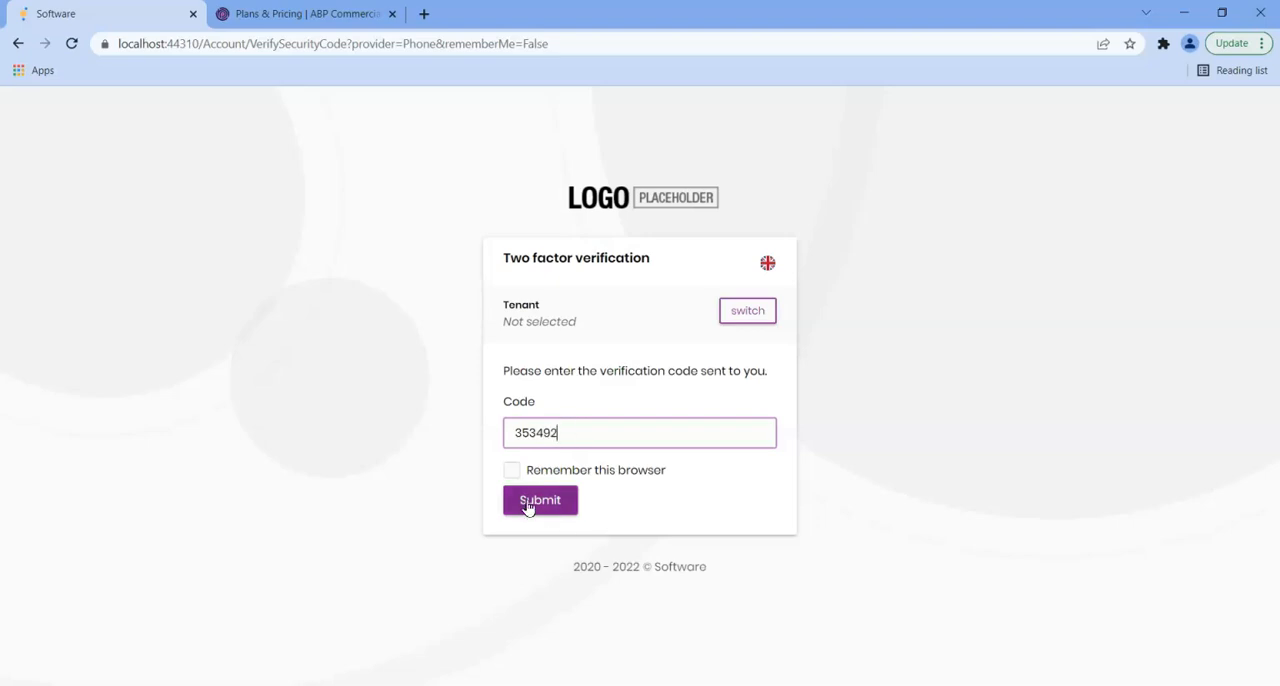
click(539, 500)
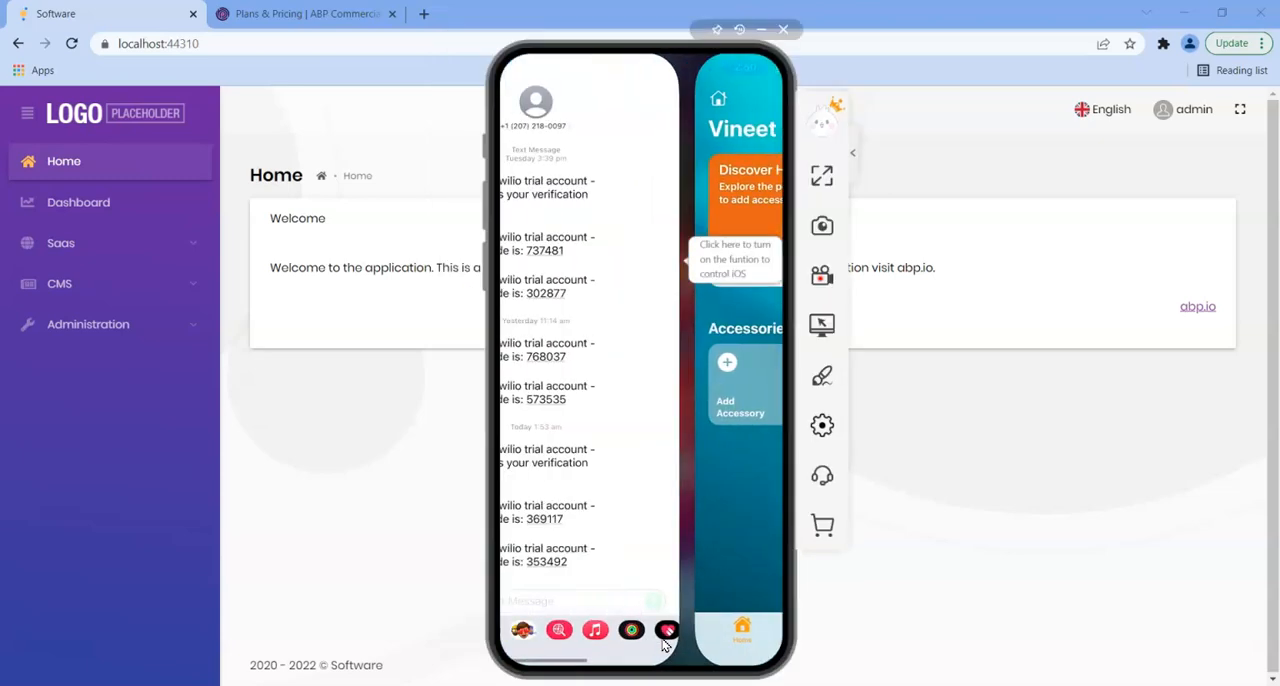
Open the Twilio security-code message thread on the mirrored phone.
click(667, 630)
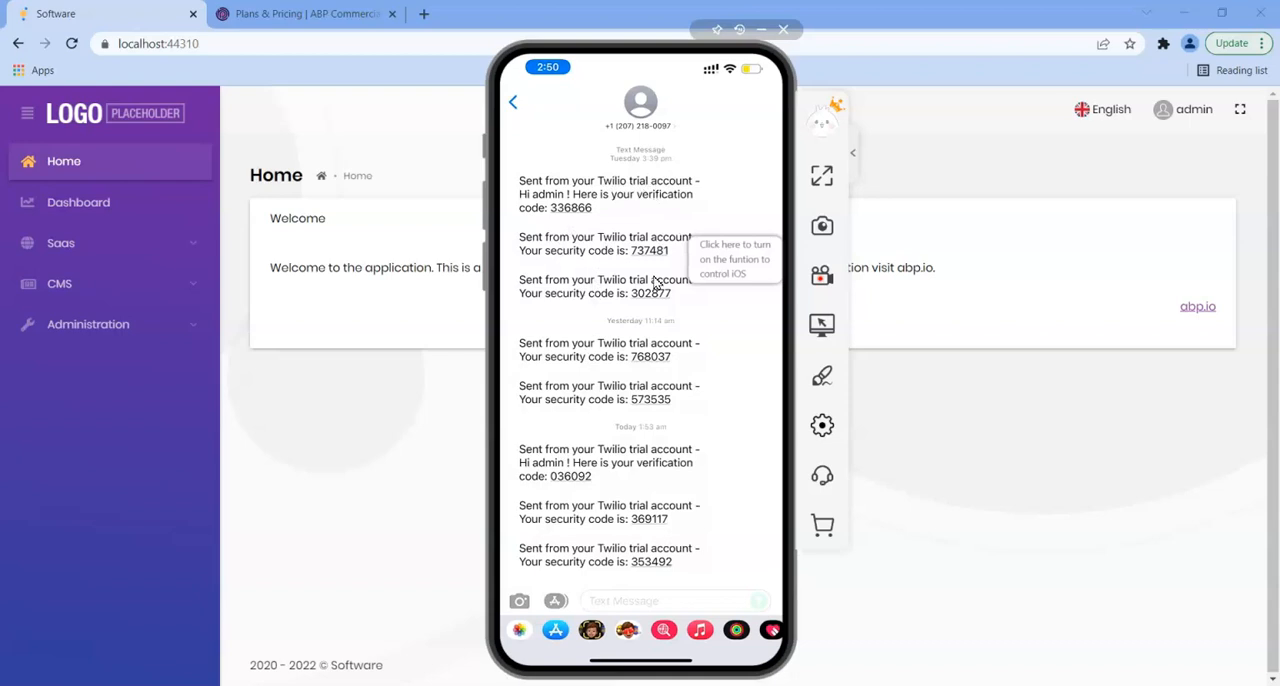
mouse_move(562, 562)
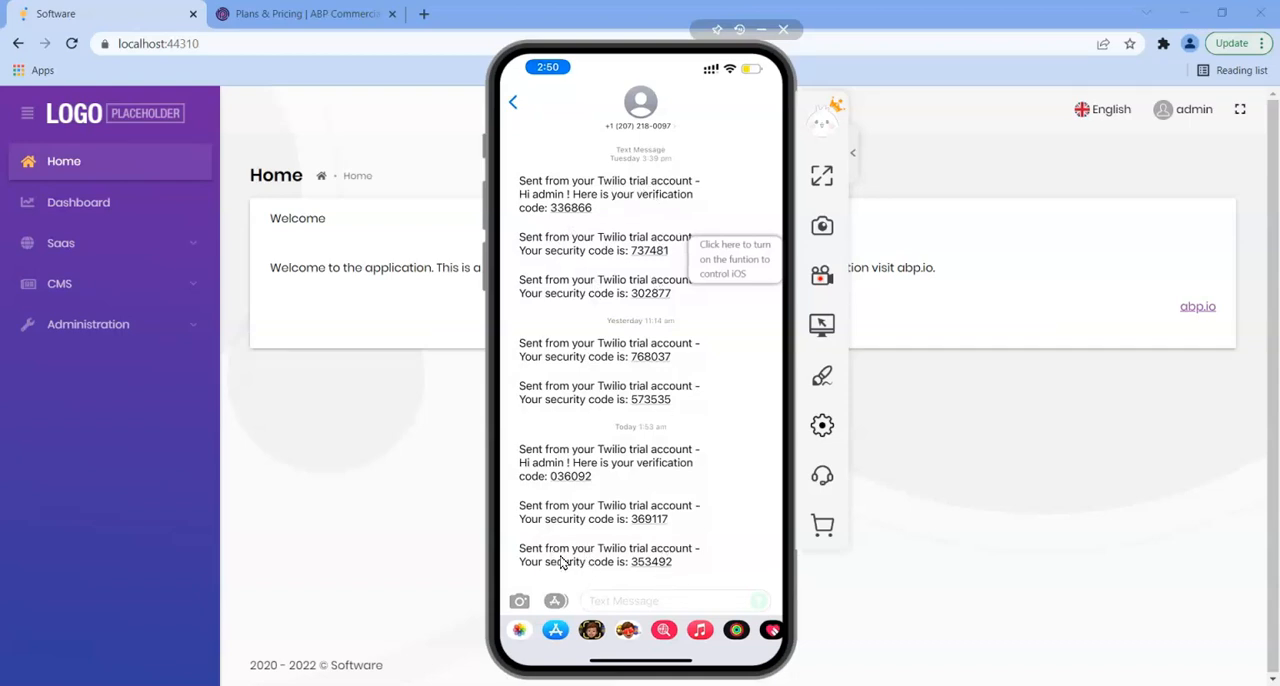
mouse_move(648, 565)
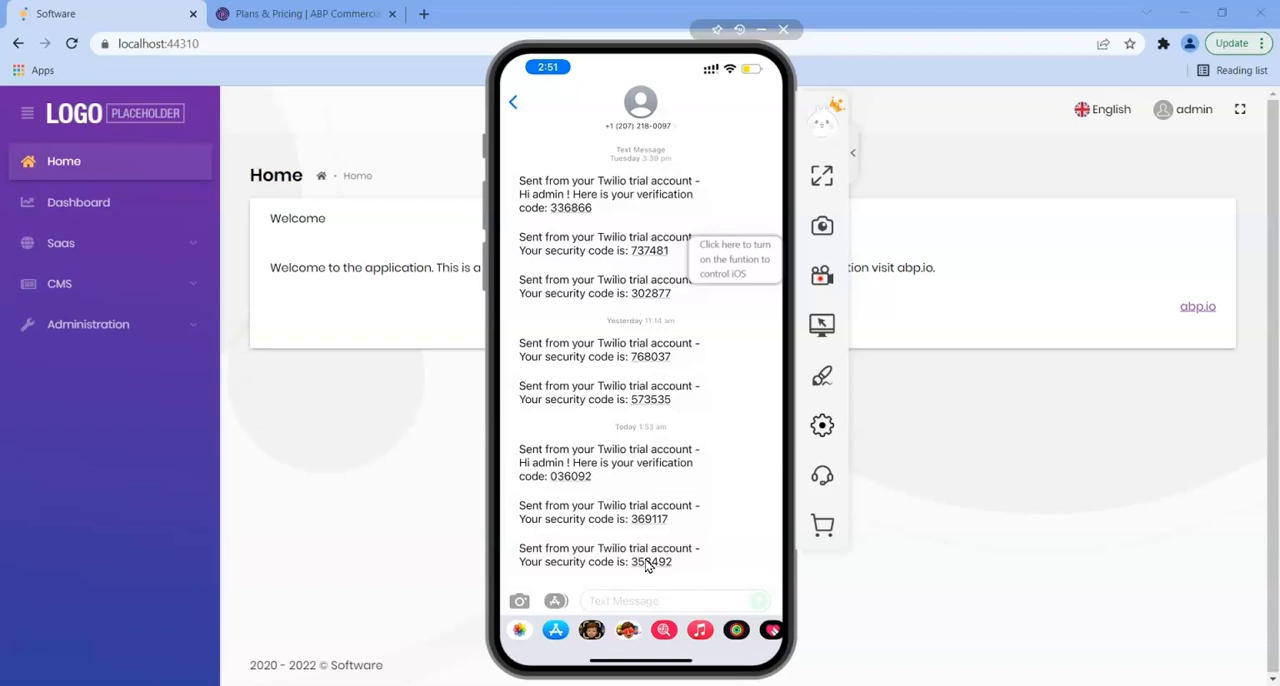
mouse_move(918, 572)
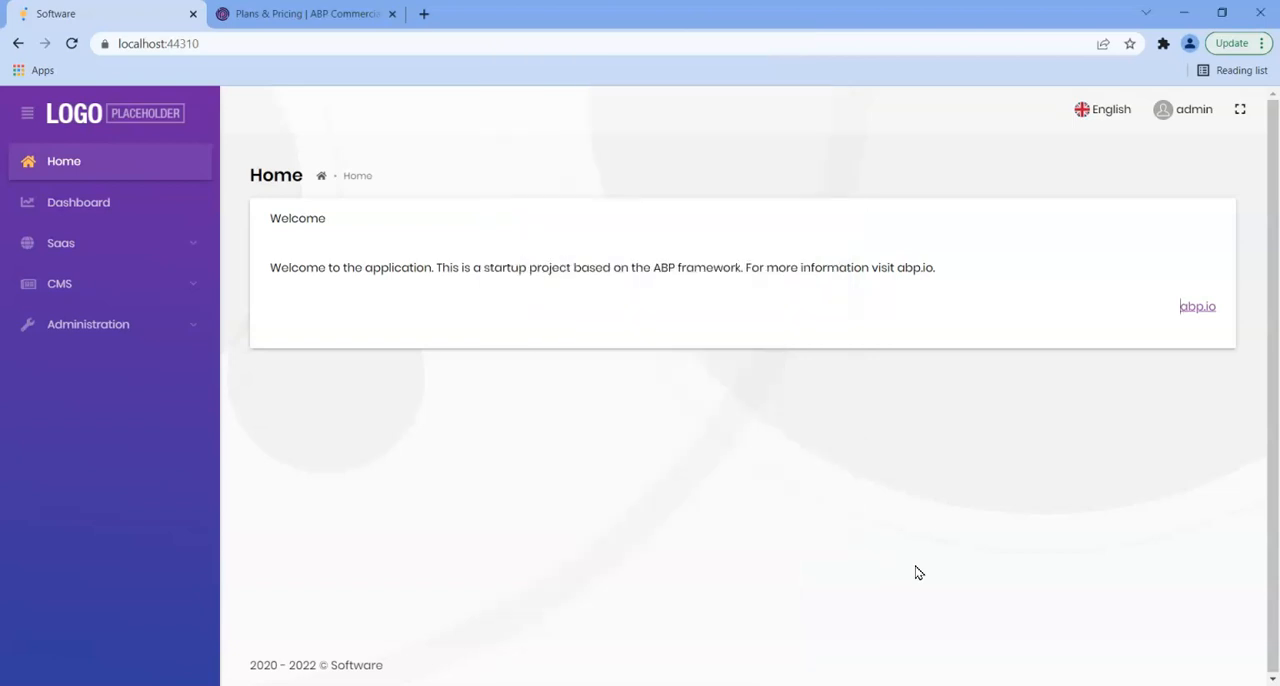
mouse_move(424, 14)
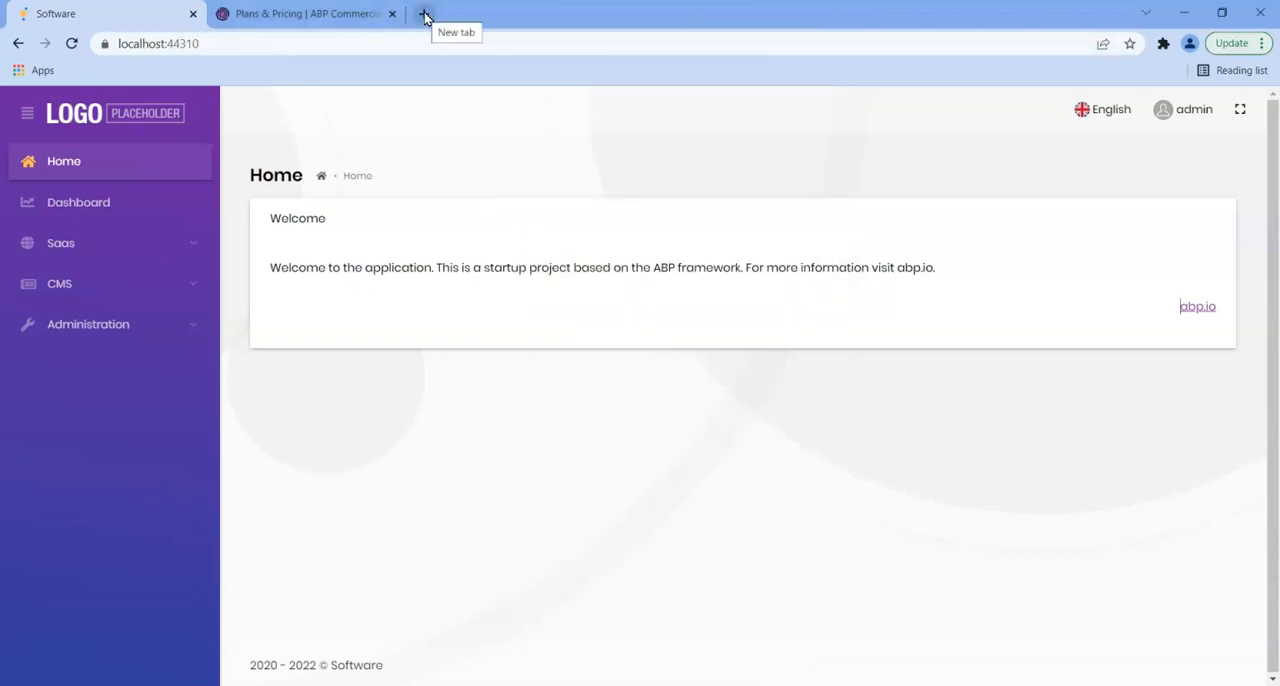
mouse_move(448, 66)
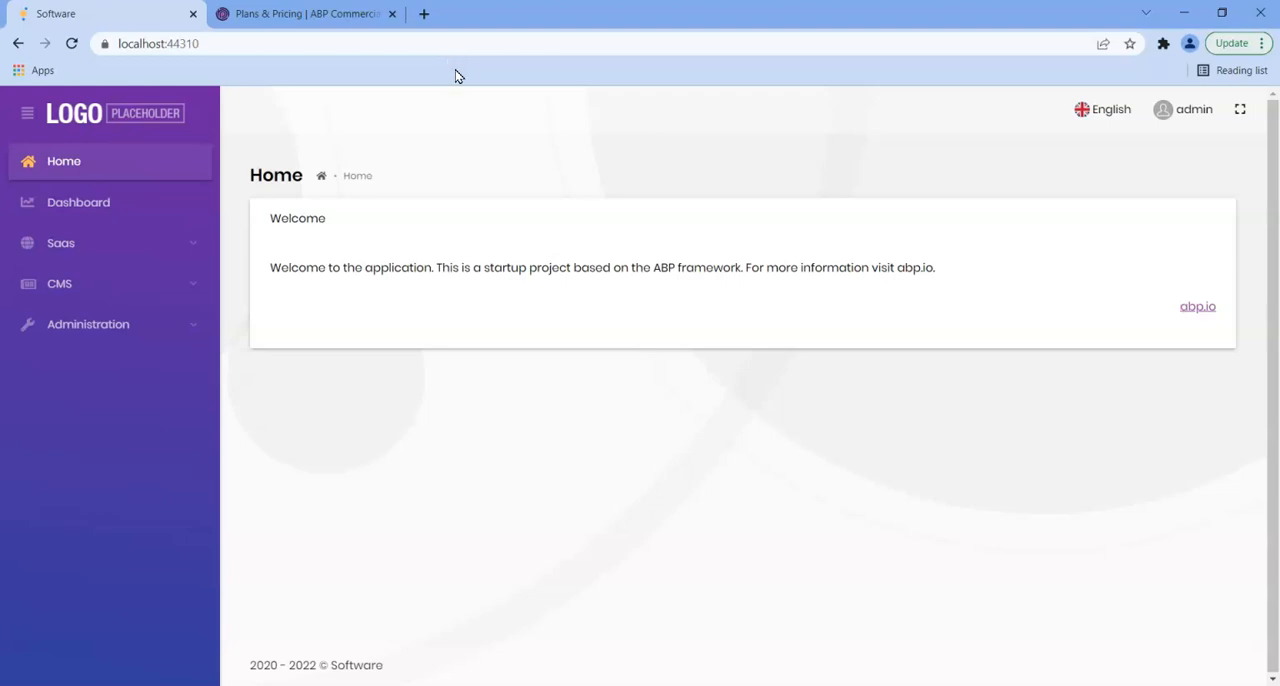
mouse_move(463, 232)
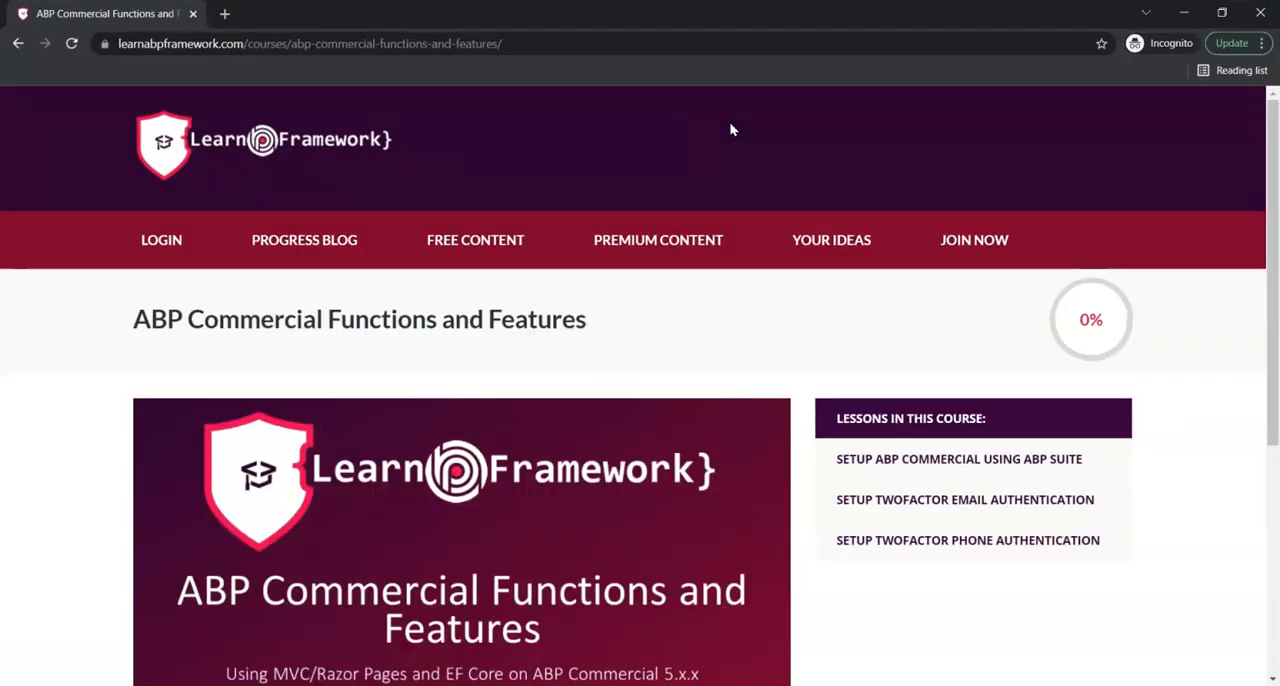
mouse_move(1260, 281)
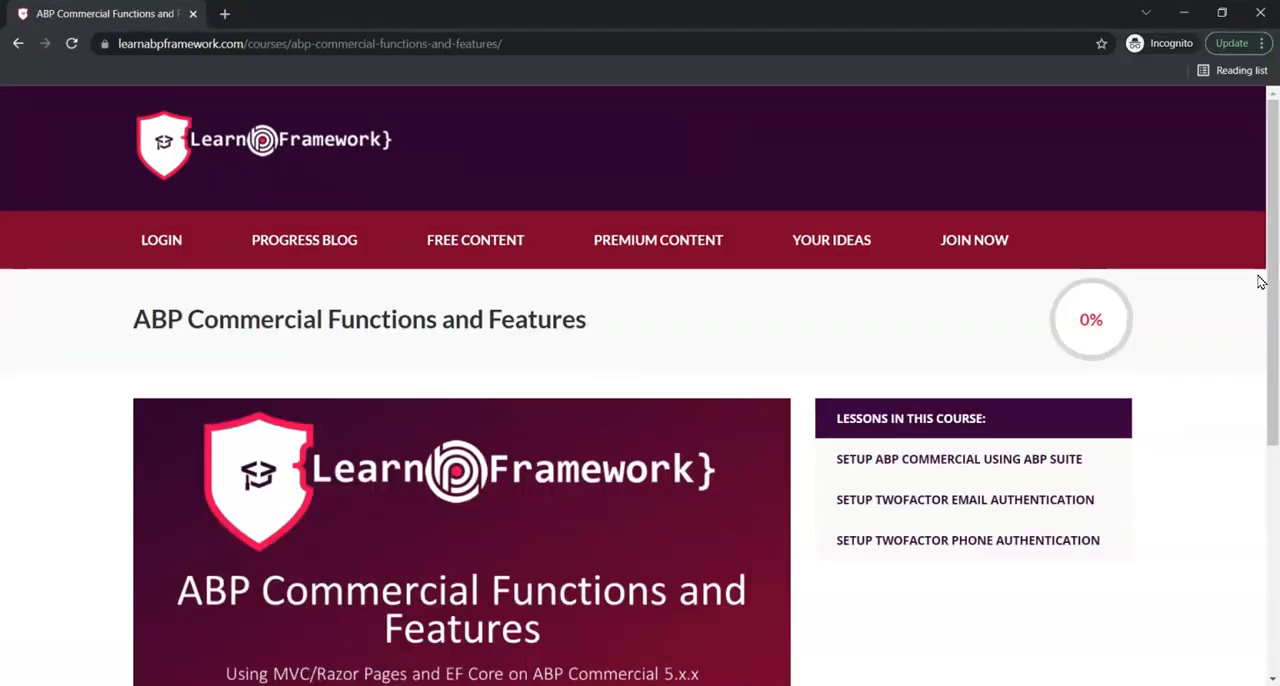
Scroll the ABP Commercial course page down toward its Overview section.
scroll(down, 3)
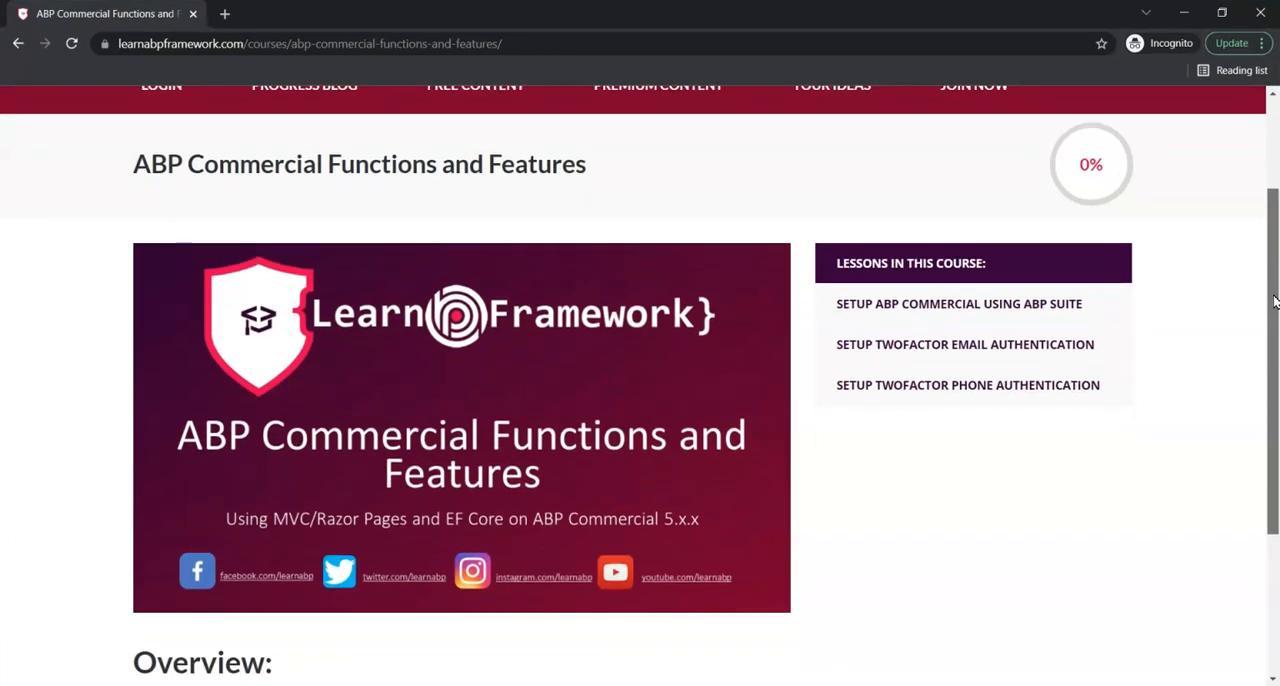